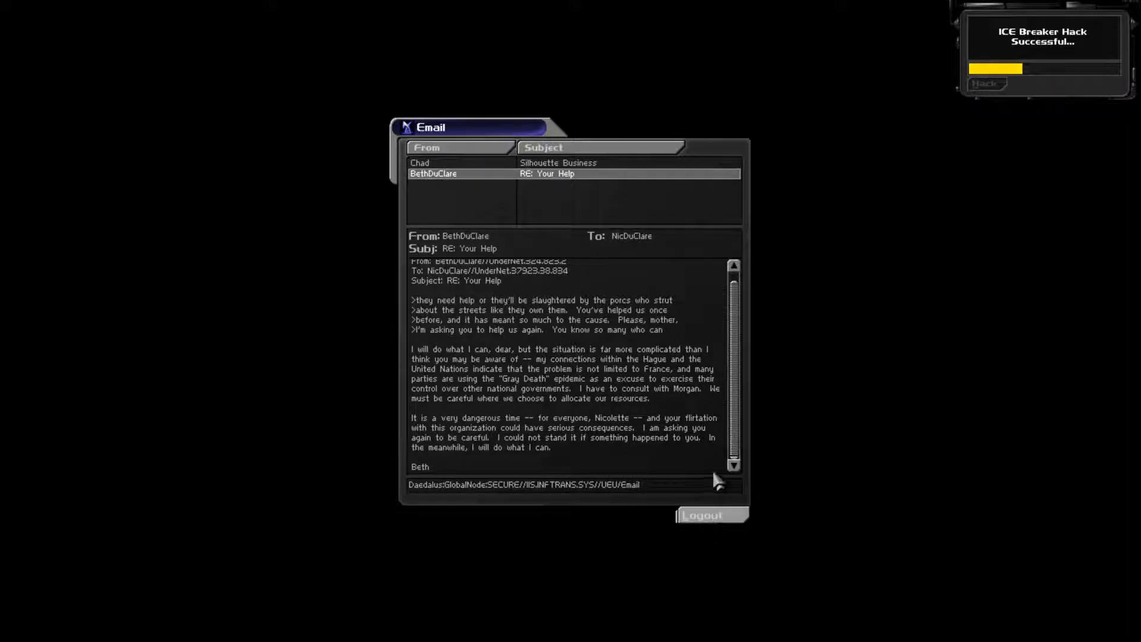
- Log out of the hacked terminal after reading Beth DuClare's email
click(706, 515)
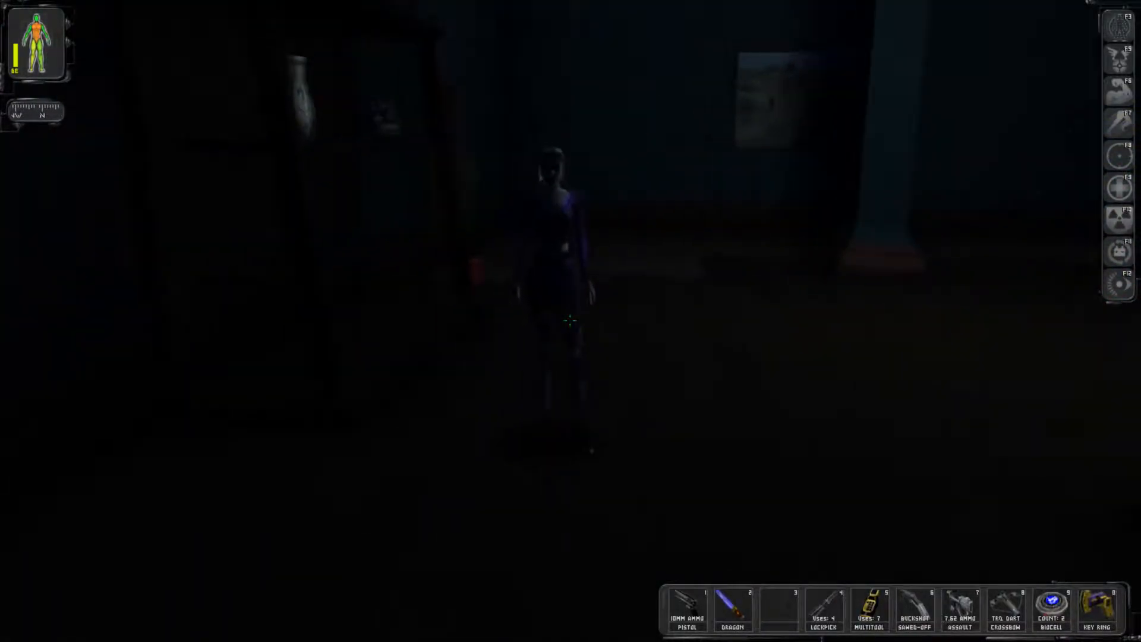
- Explore the chateau, pick up the PS20, and reach the locked upstairs door
click(568, 321)
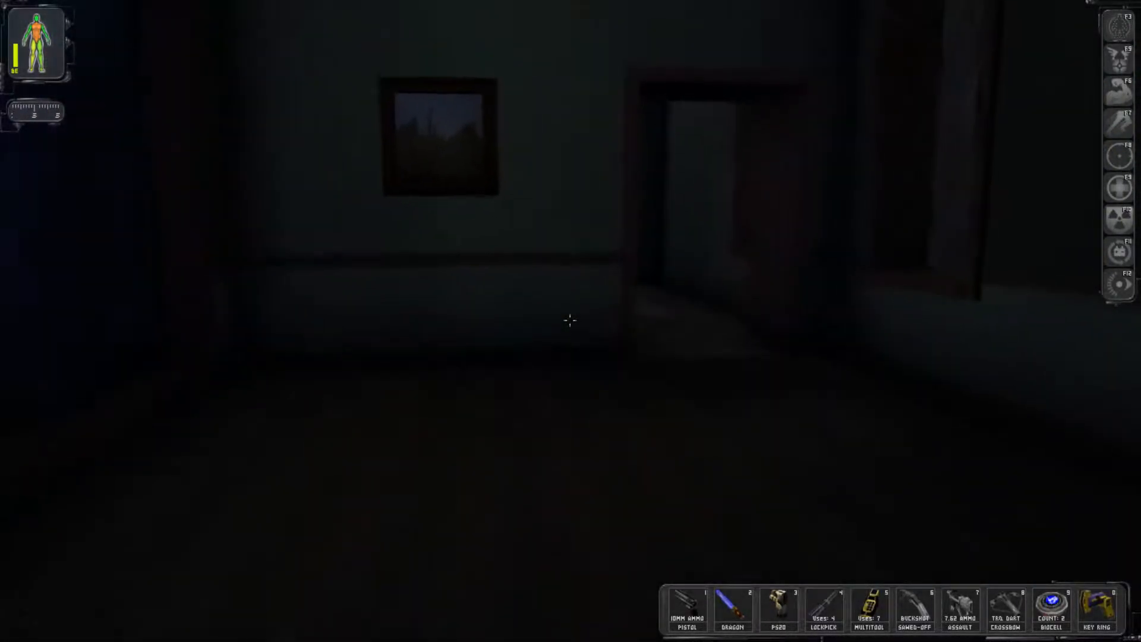
click(732, 610)
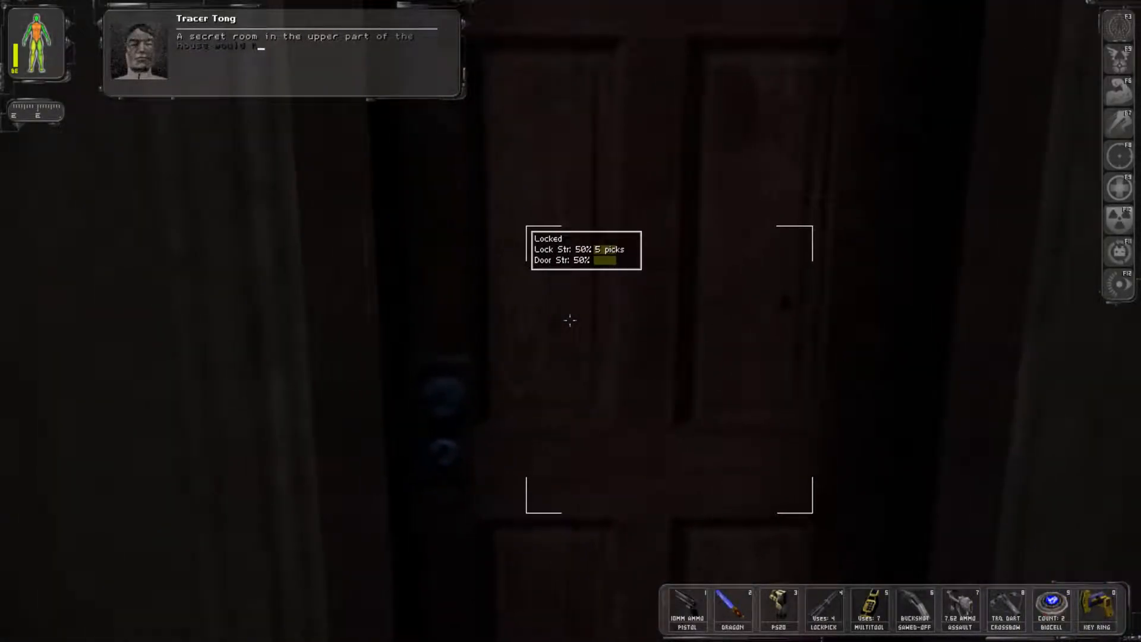
- Use the key ring on the doors ahead and collect one more lockpick
click(732, 607)
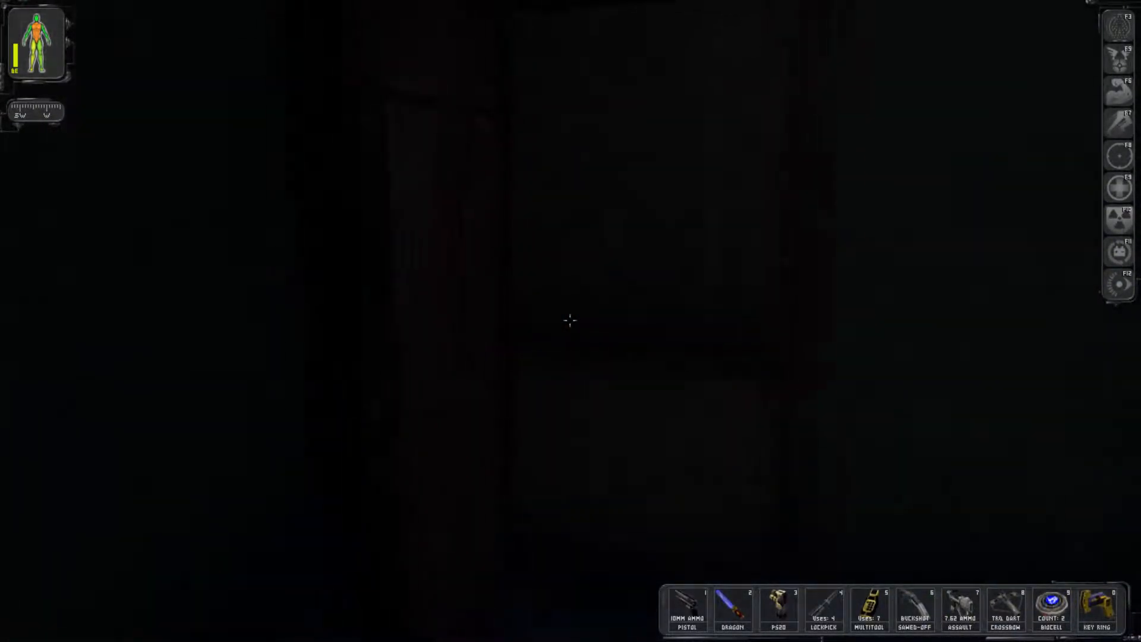
click(1097, 610)
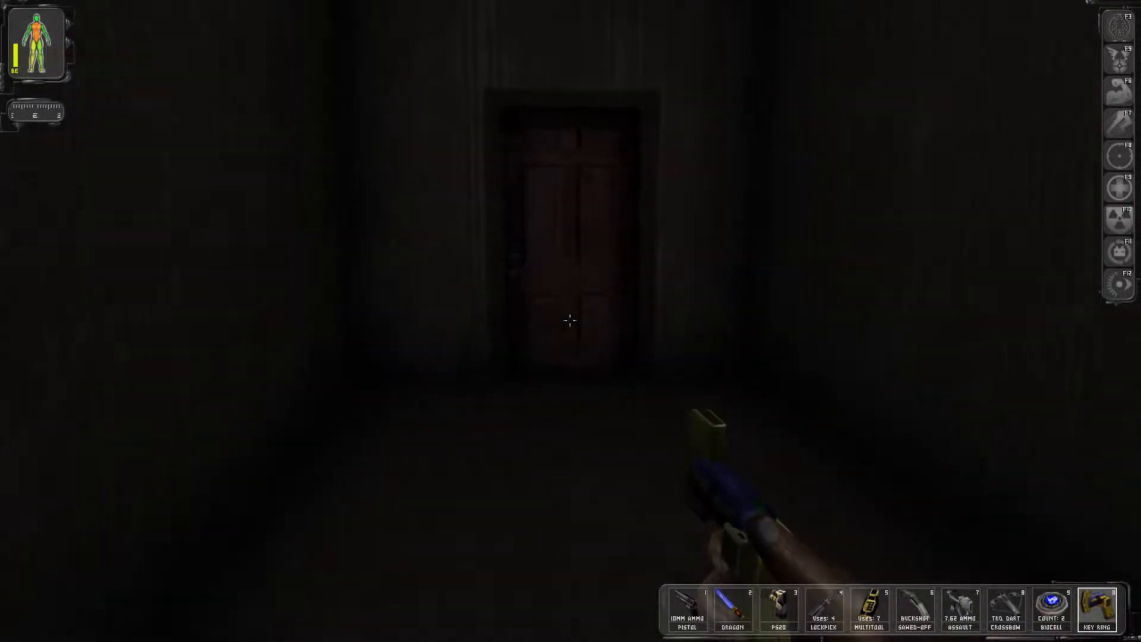
click(571, 322)
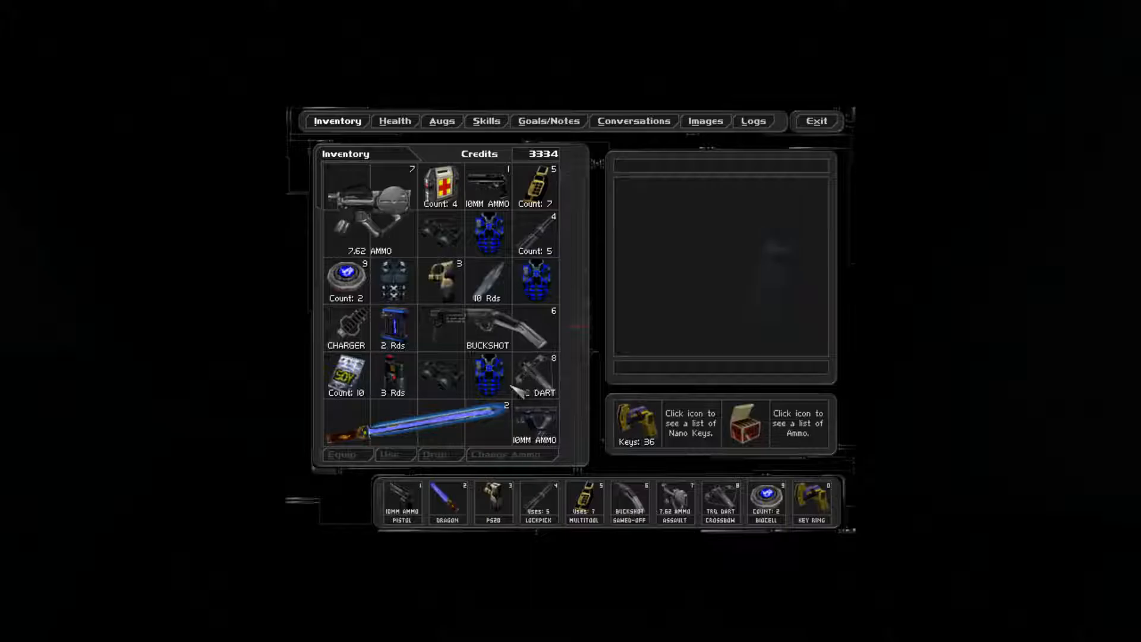
- Select the Thermoptic Camo in the inventory and drop it
click(487, 375)
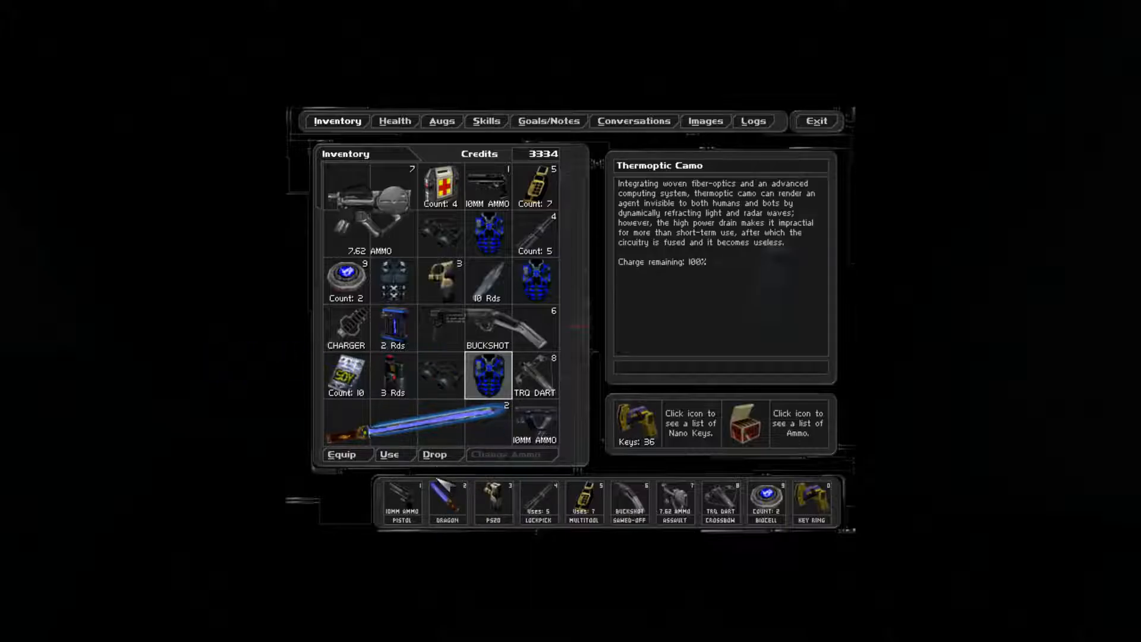
click(817, 121)
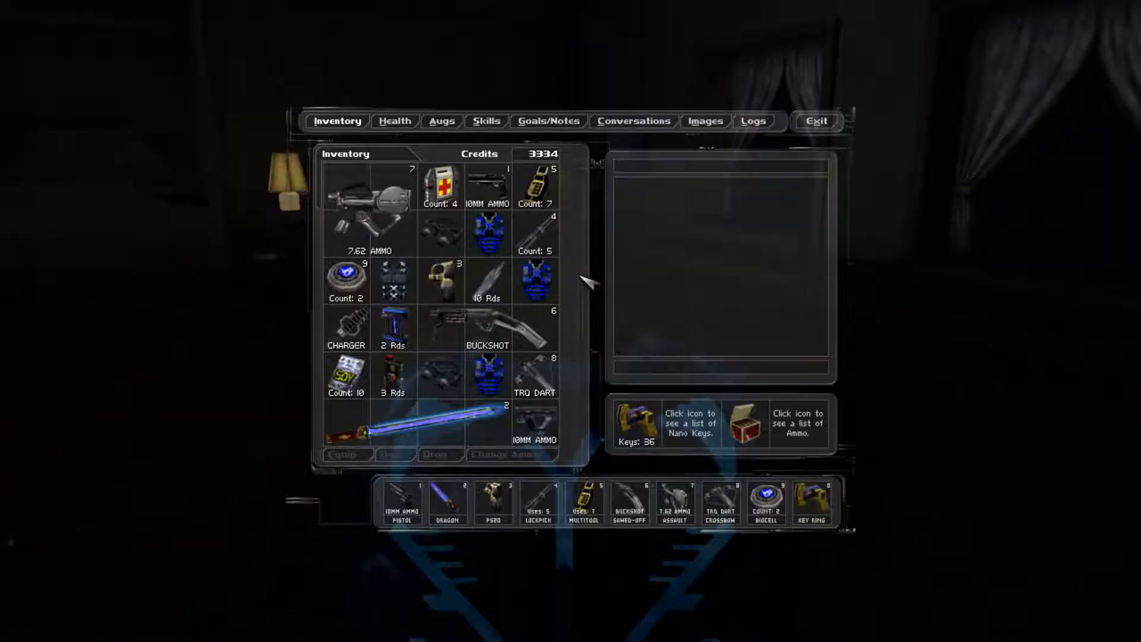
click(439, 455)
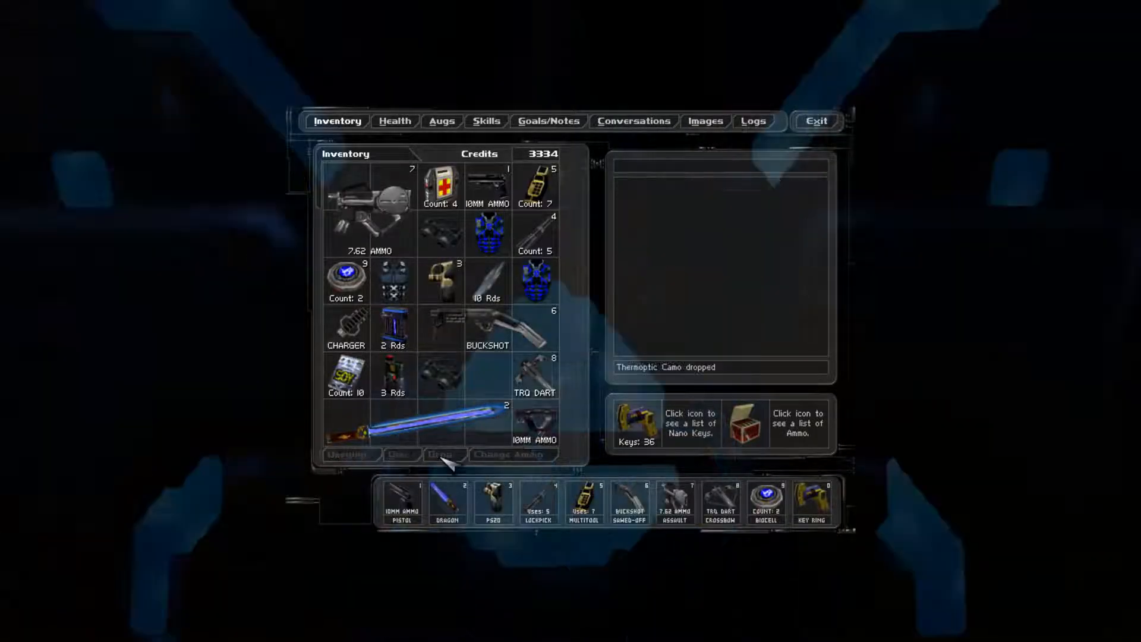
click(816, 121)
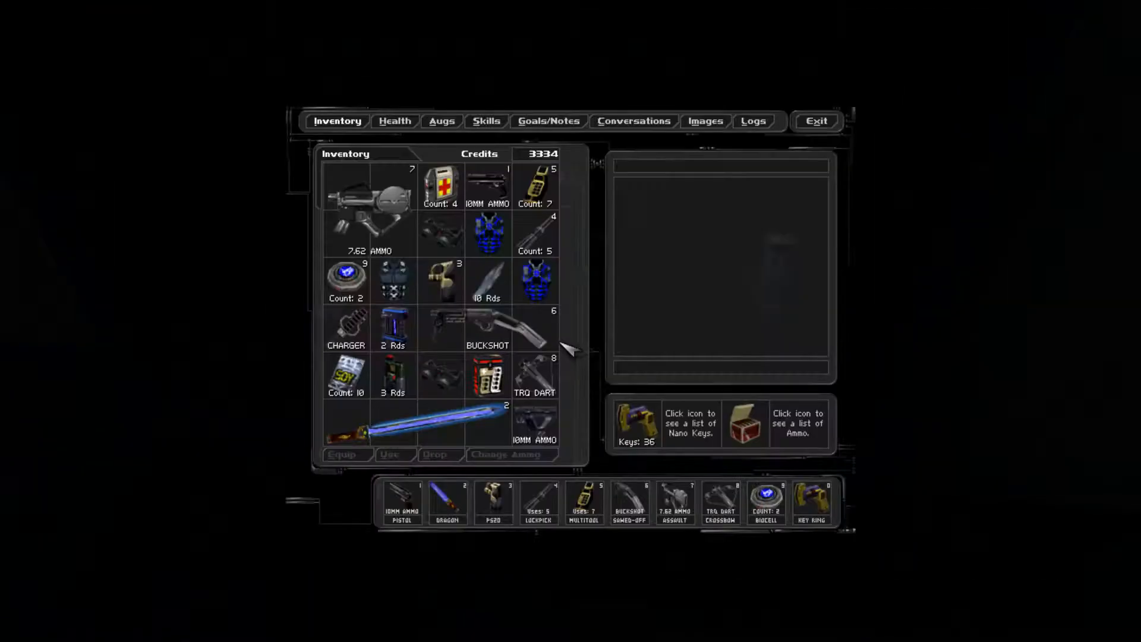
click(488, 375)
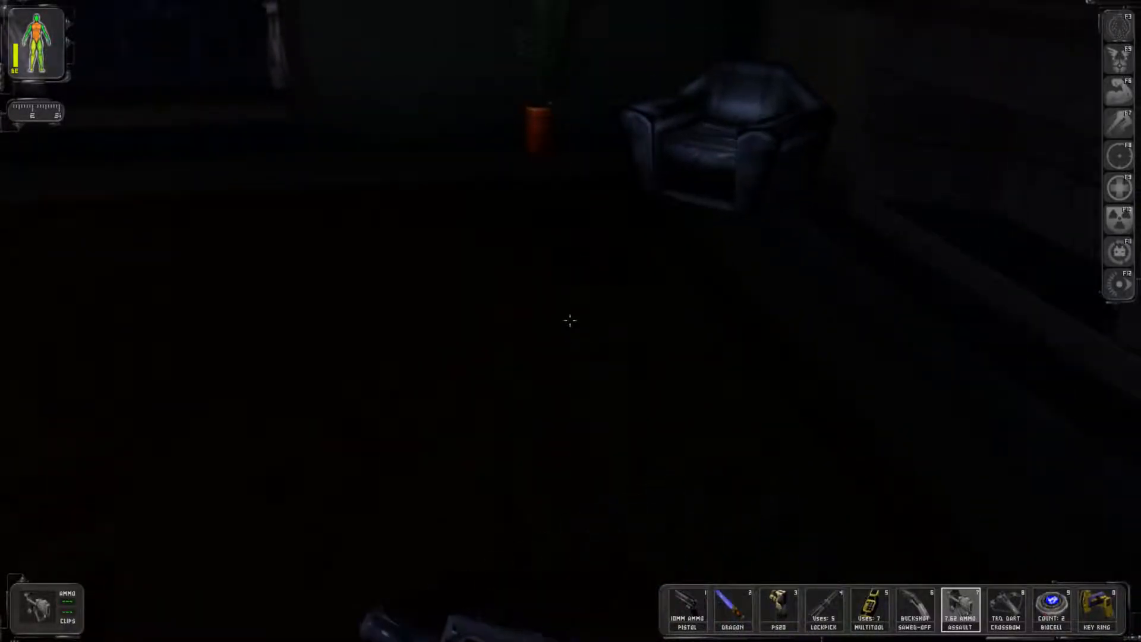
mouse_move(571, 321)
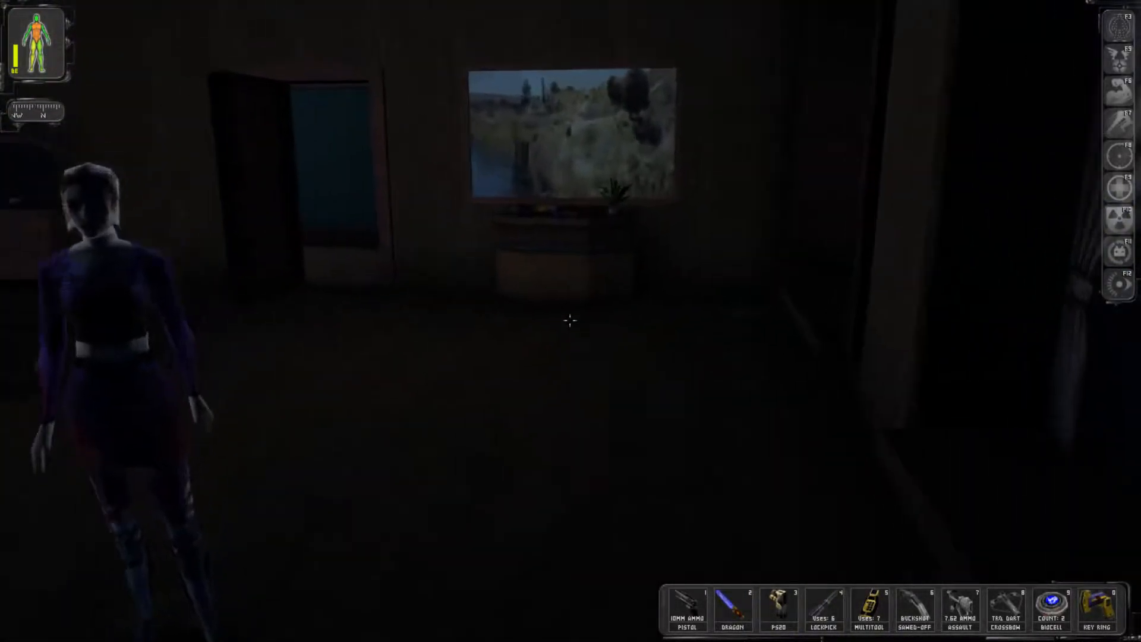
mouse_move(570, 321)
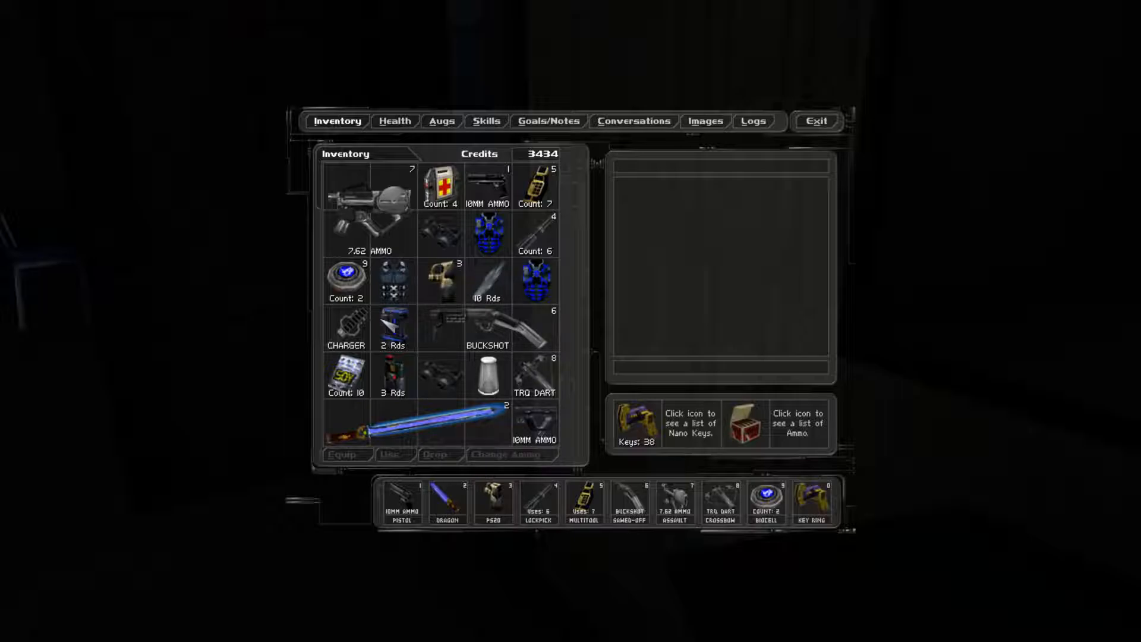
mouse_move(455, 233)
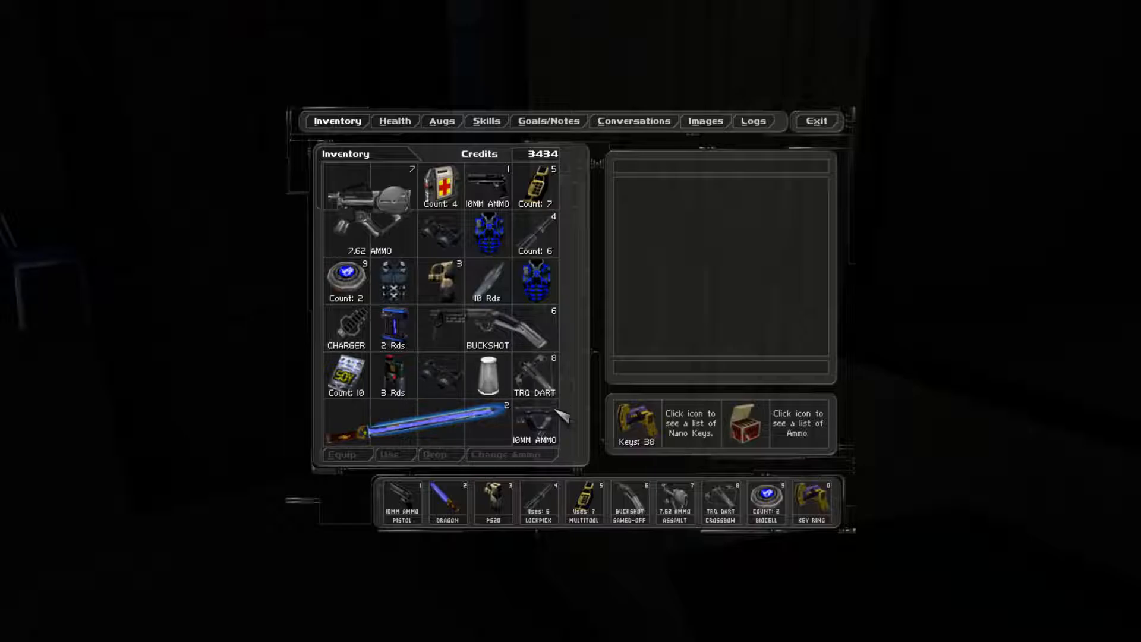
- Drop the Zyme Vial and fit the reload mod onto the assault rifle
click(487, 375)
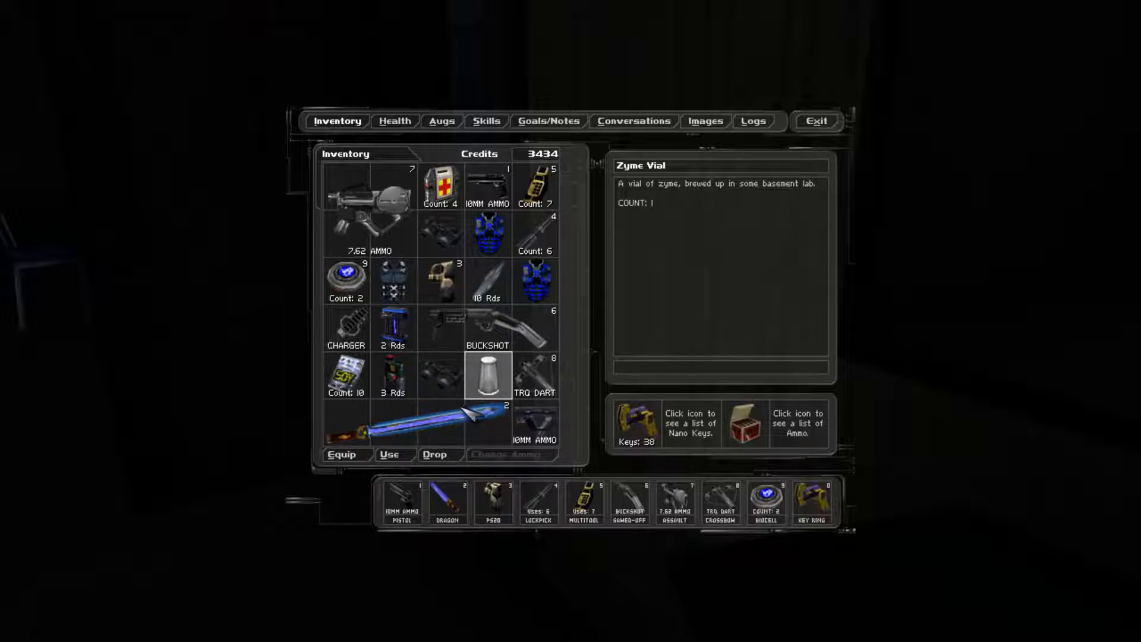
click(434, 454)
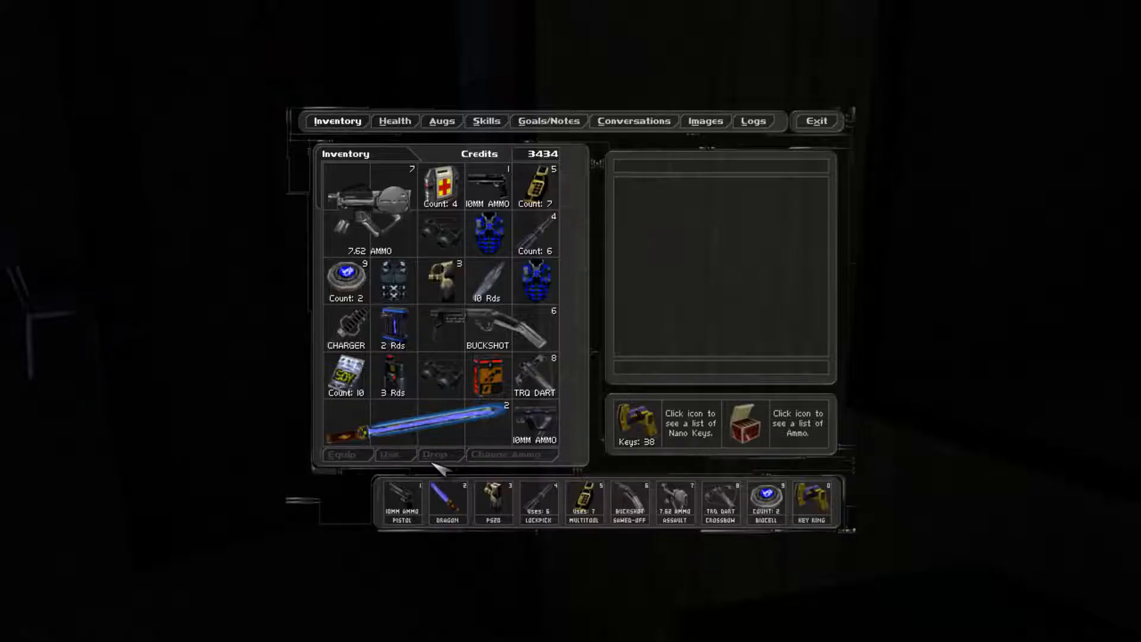
click(487, 373)
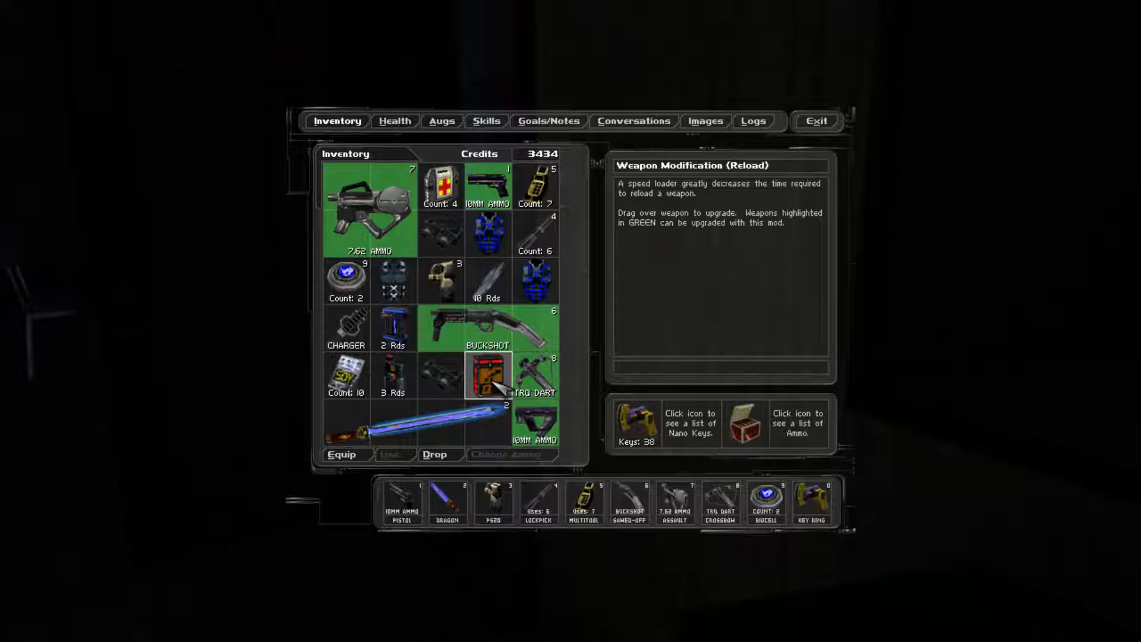
drag(488, 375, 371, 207)
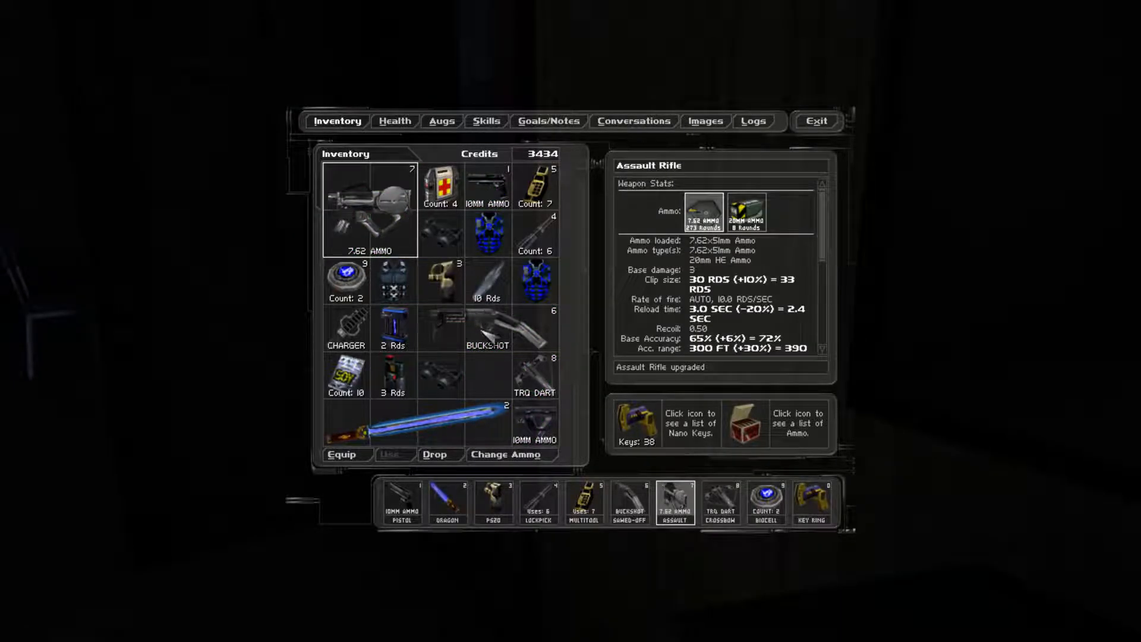
click(815, 121)
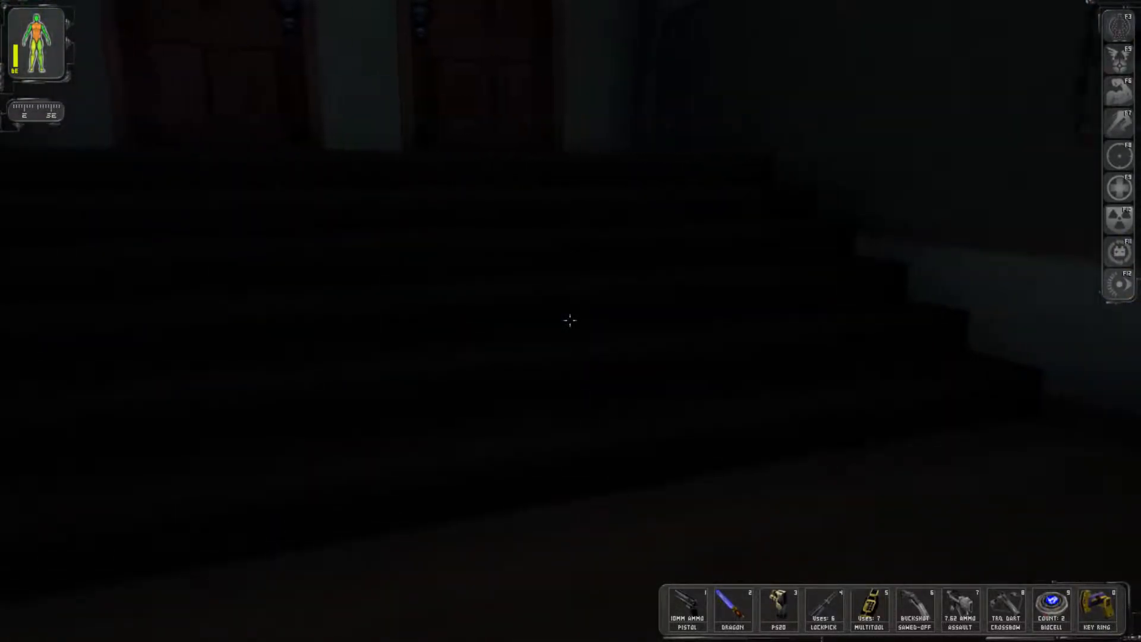
- Turn on an augmentation and pass the unlocked door to the next locked one
key(Escape)
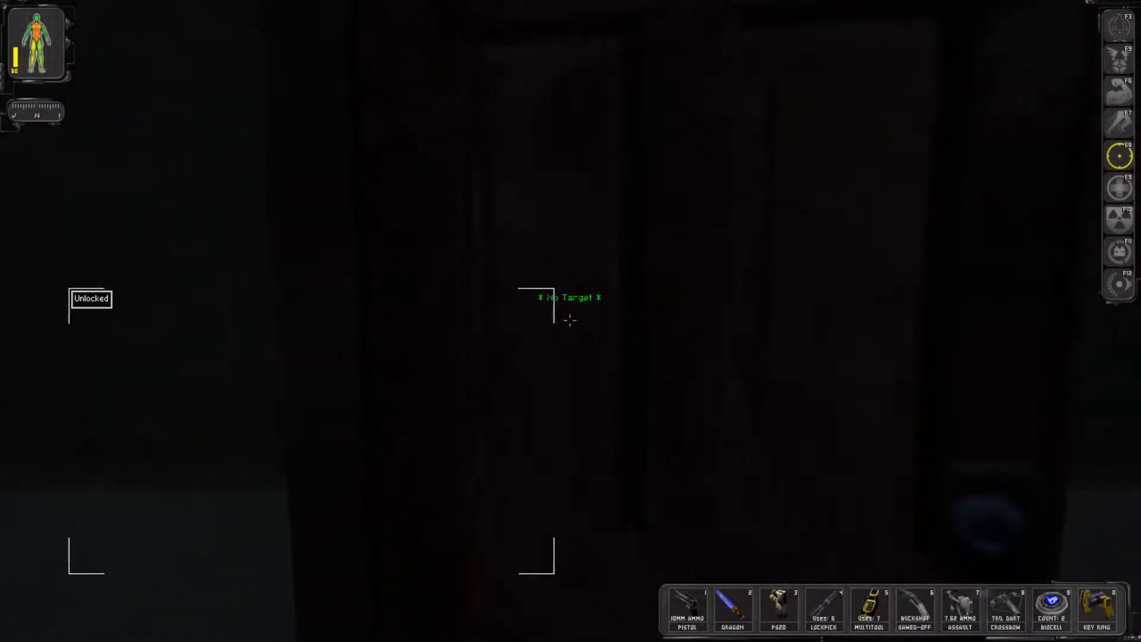
mouse_move(570, 321)
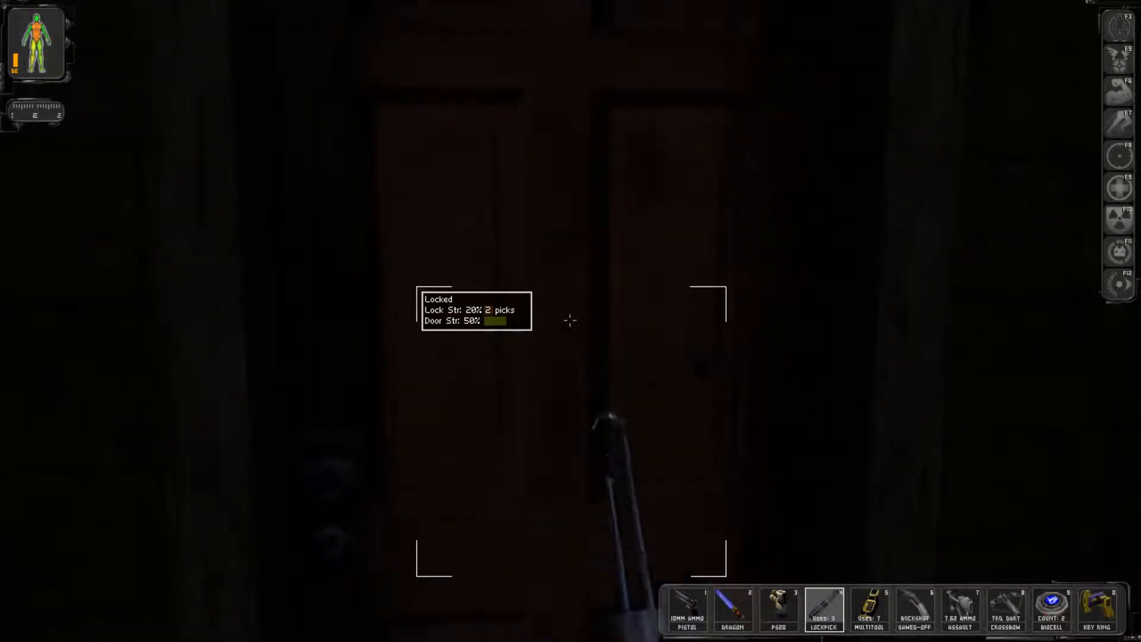
- Pick the door's lock with the lockpick, then pause to the main menu
click(568, 320)
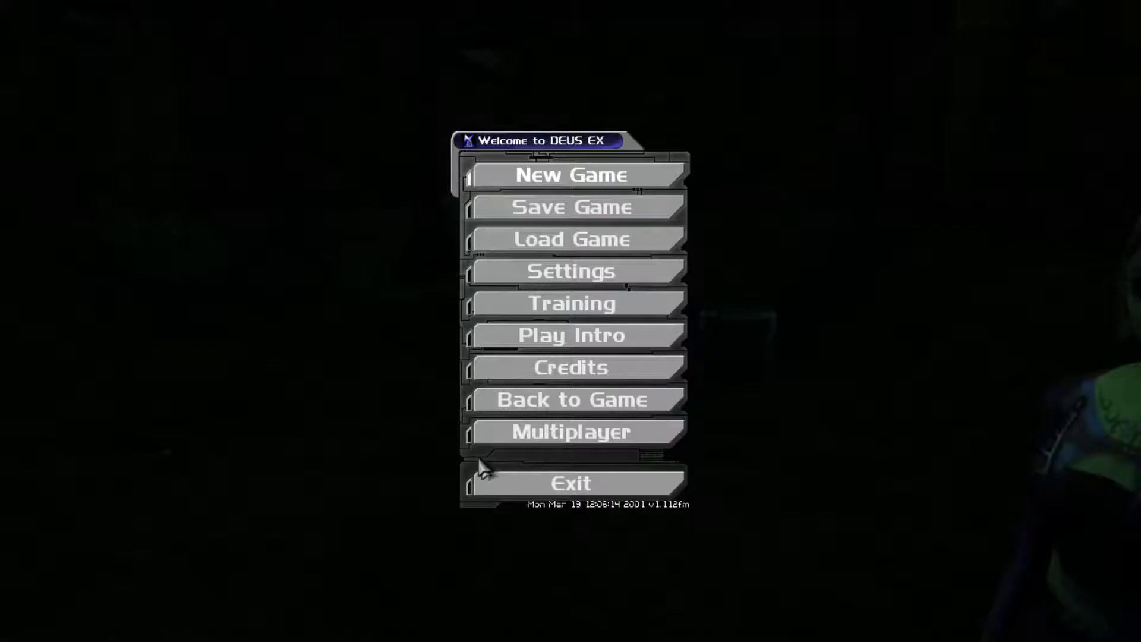
- Save a Chateau DuClare game and return to play
click(571, 207)
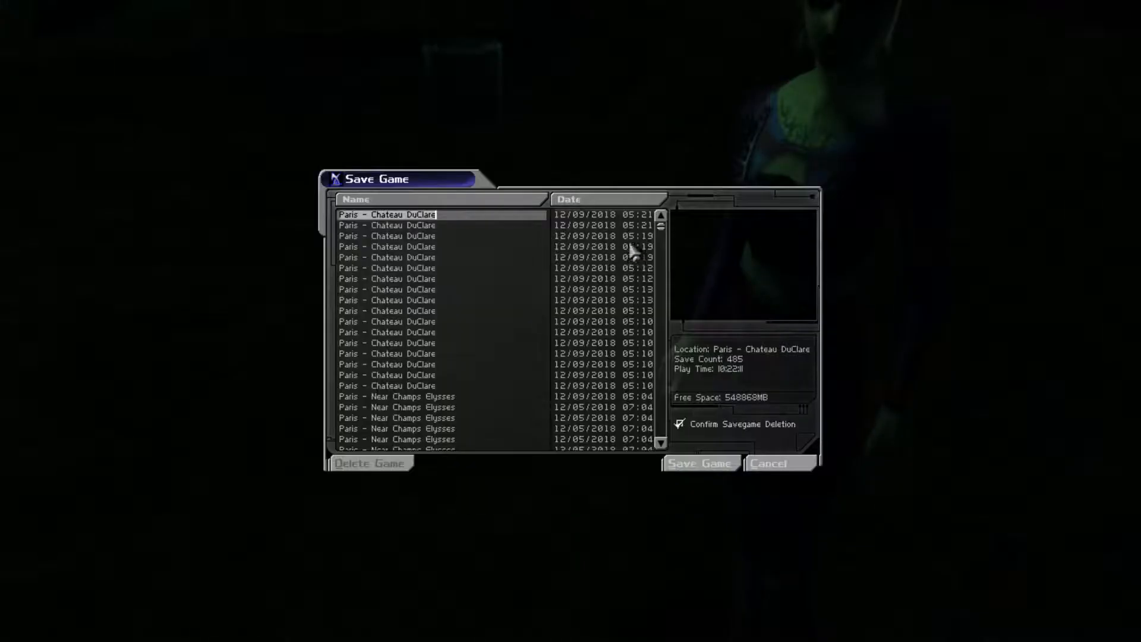
click(779, 464)
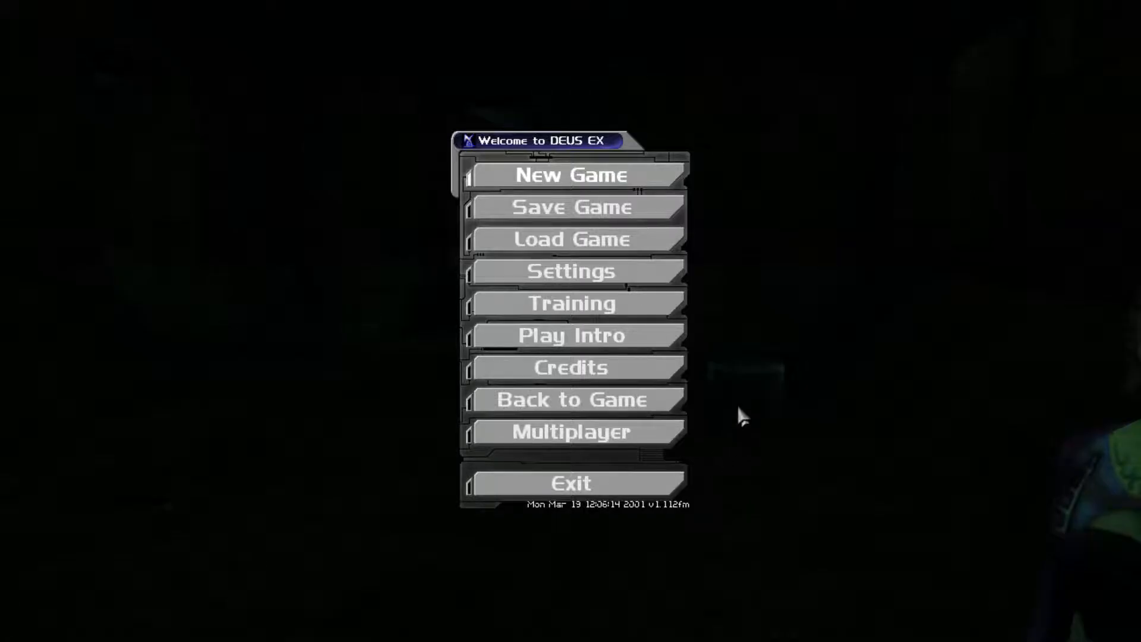
mouse_move(607, 211)
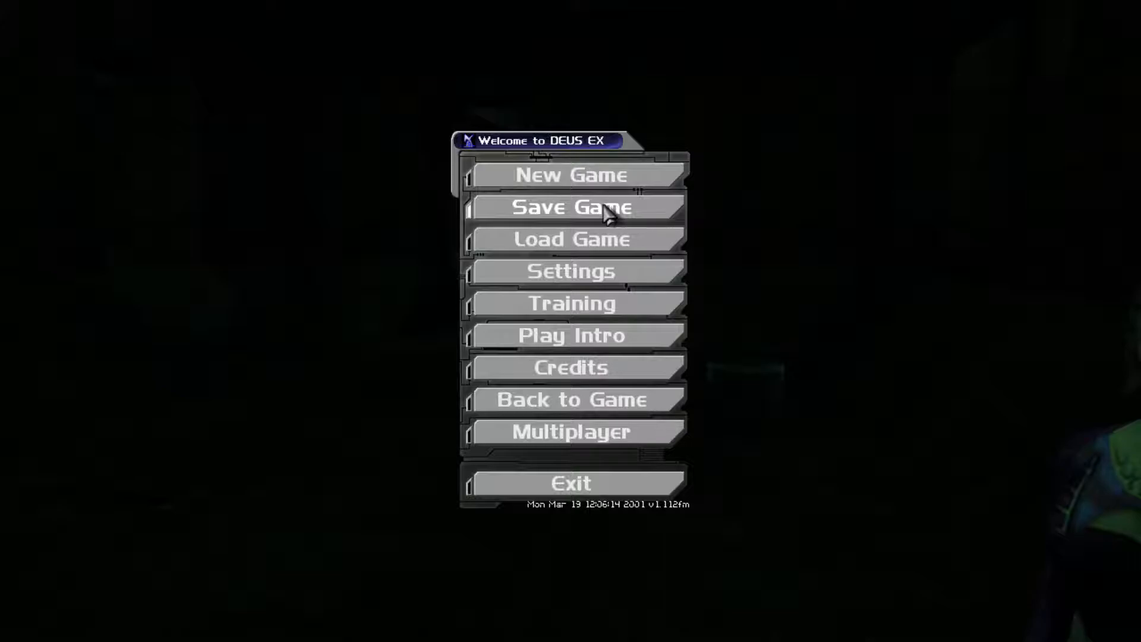
click(571, 208)
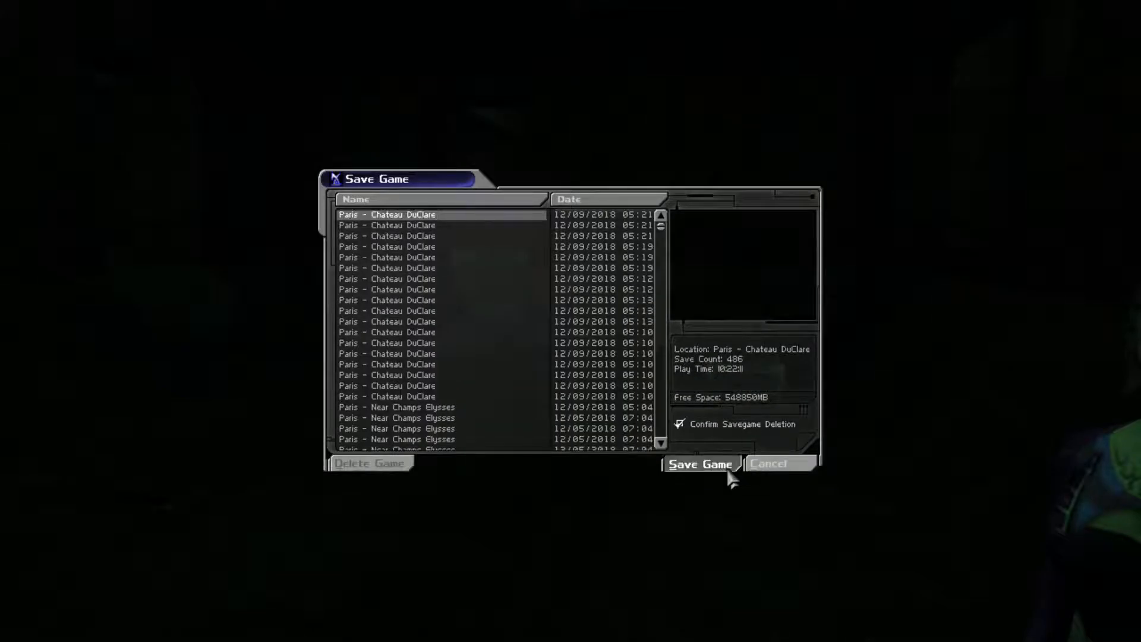
click(700, 464)
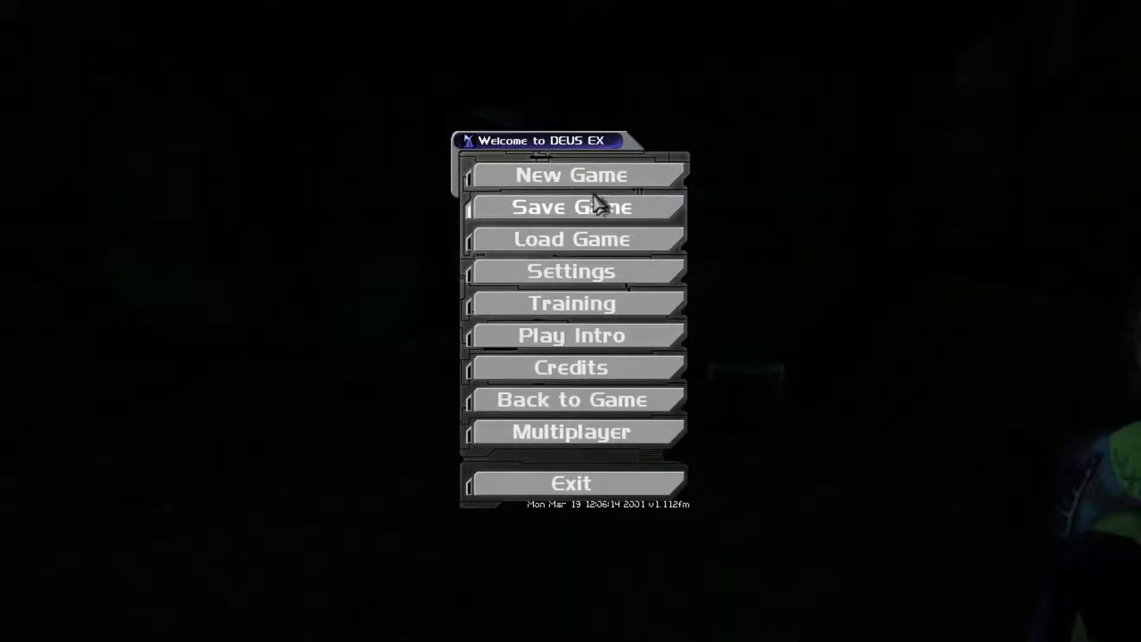
click(571, 399)
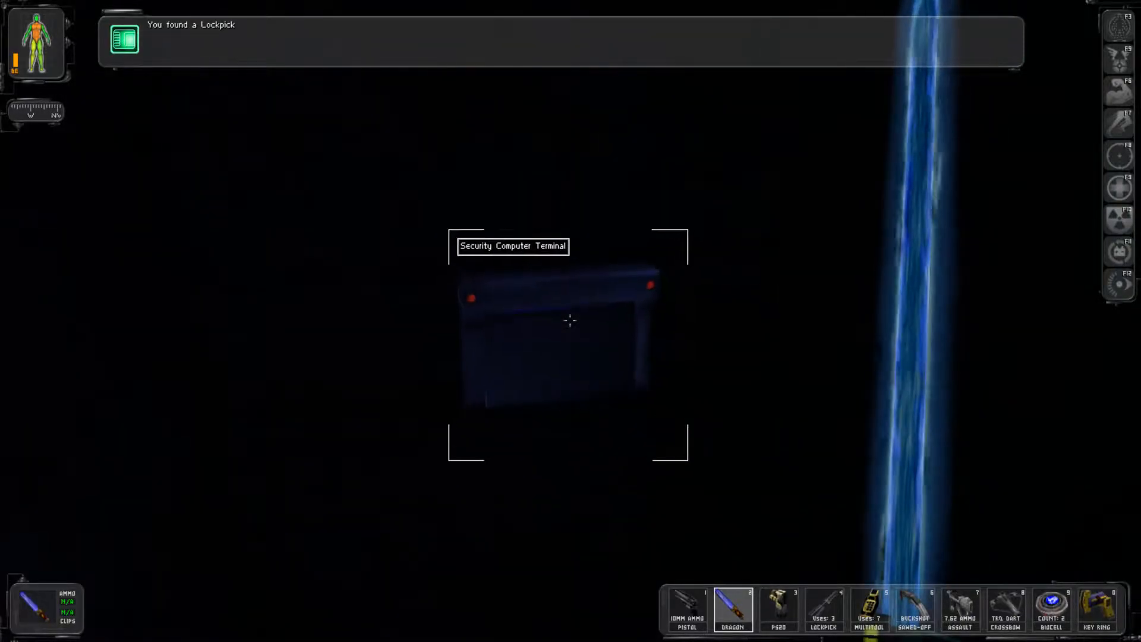
- Hack the security terminal, unlock the Nanotech Containment door, and view the second camera
click(570, 328)
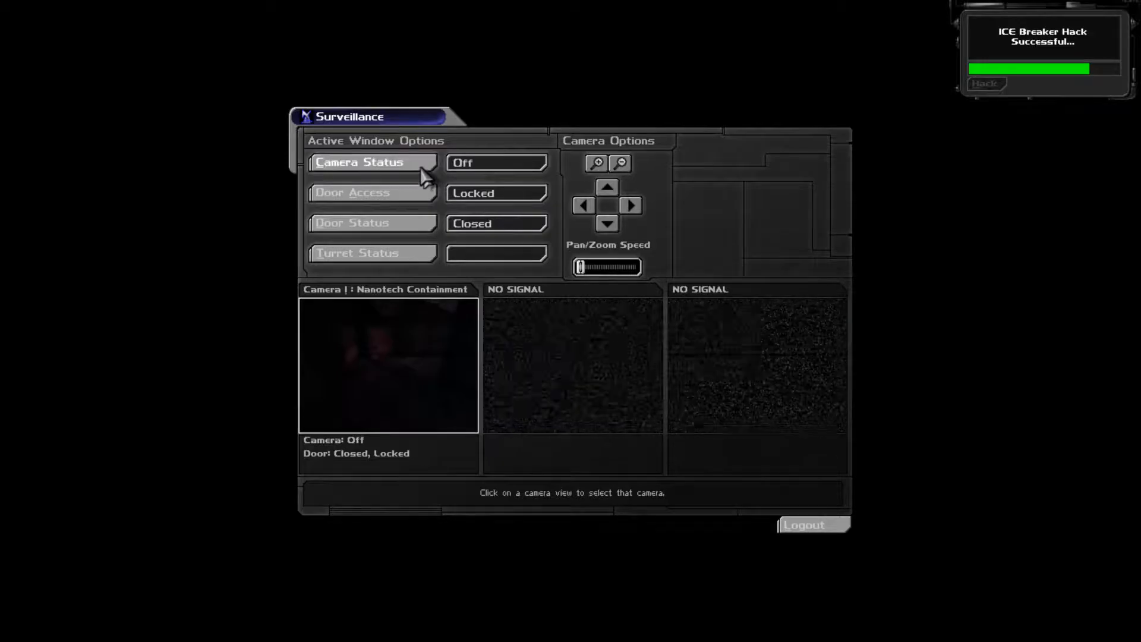
click(371, 192)
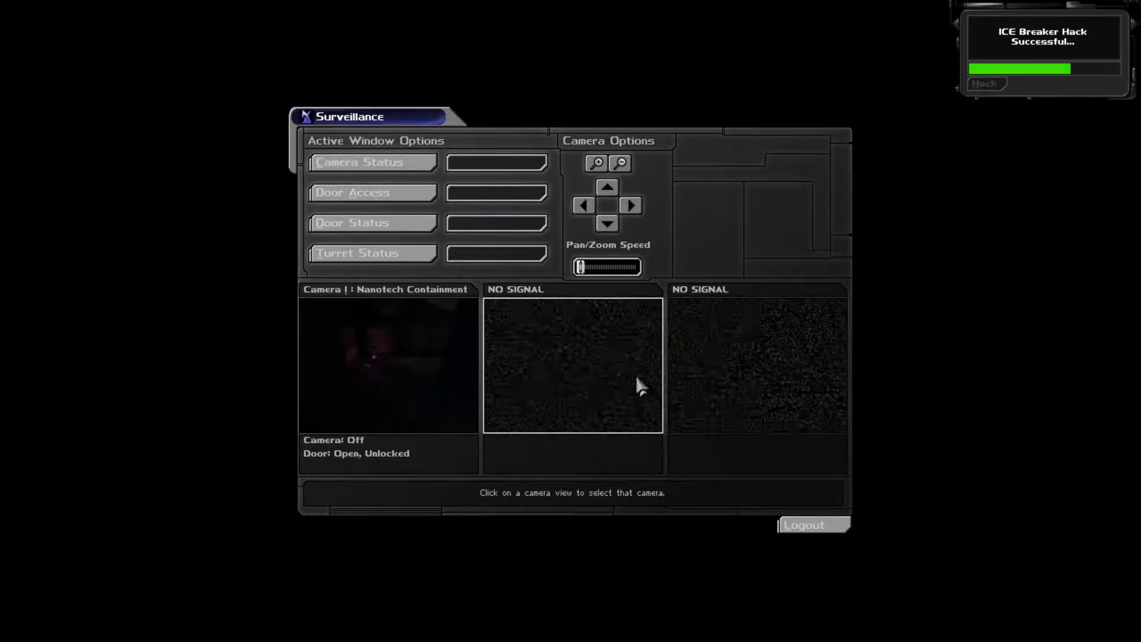
click(388, 364)
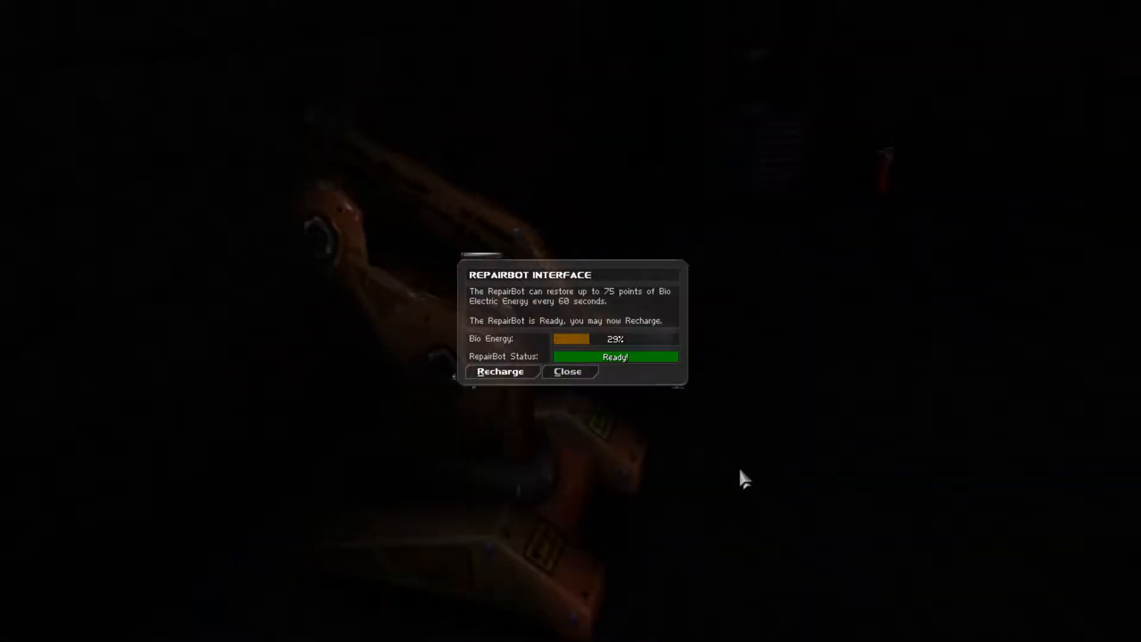
- Recharge bio energy at the RepairBot, then collect the nearby items
click(567, 371)
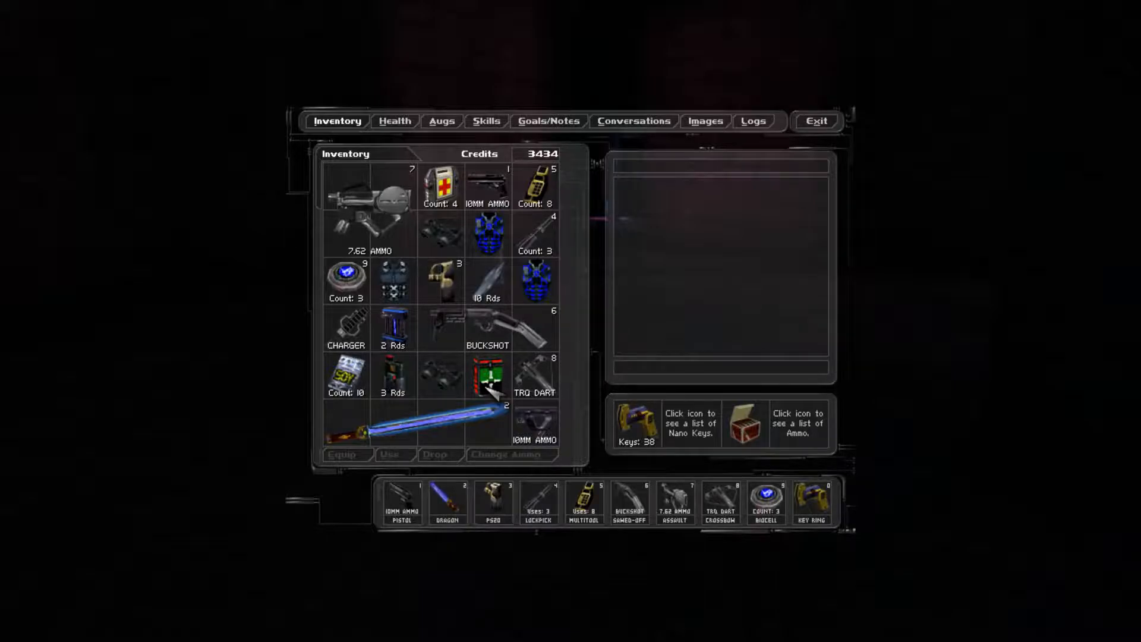
- Fit the accuracy mod to the assault rifle, read the augmentation canister description, and exit
click(495, 377)
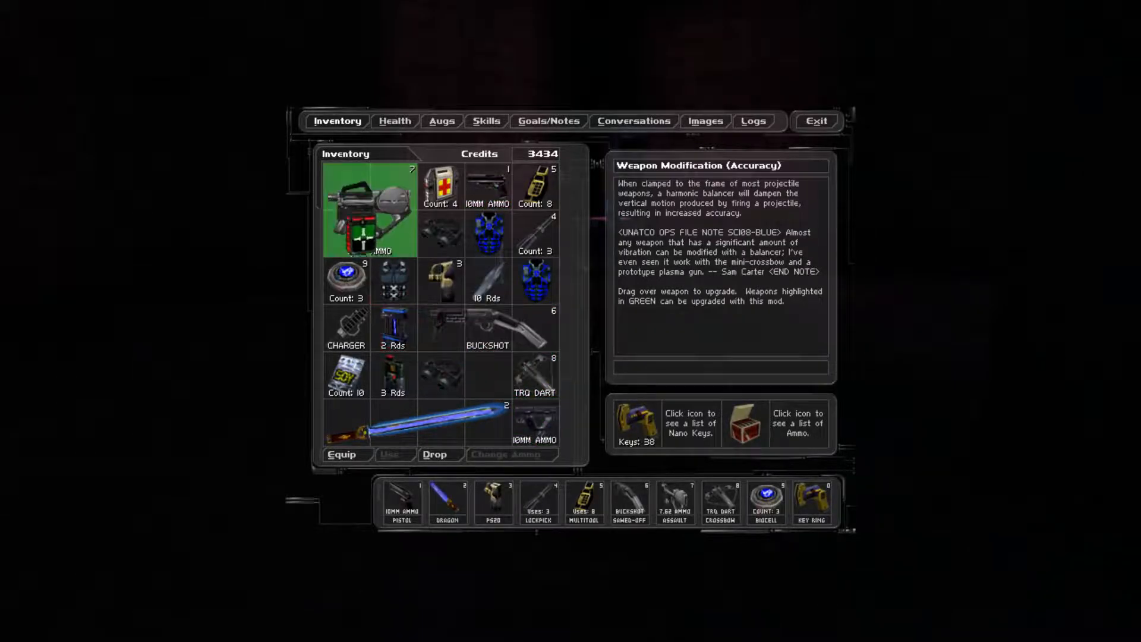
click(815, 121)
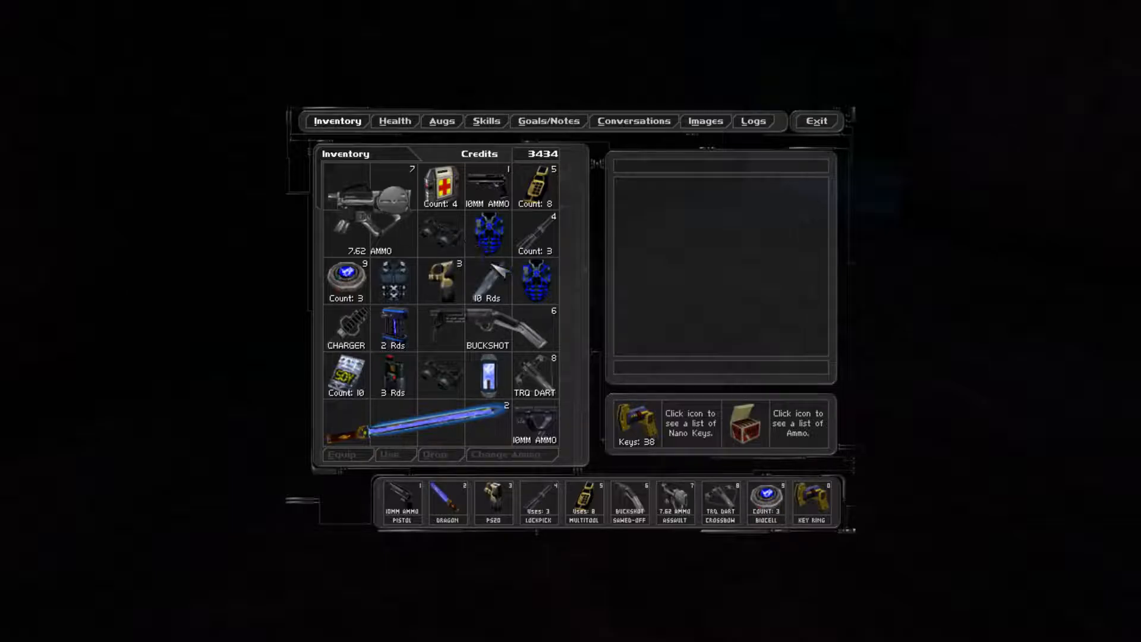
click(487, 375)
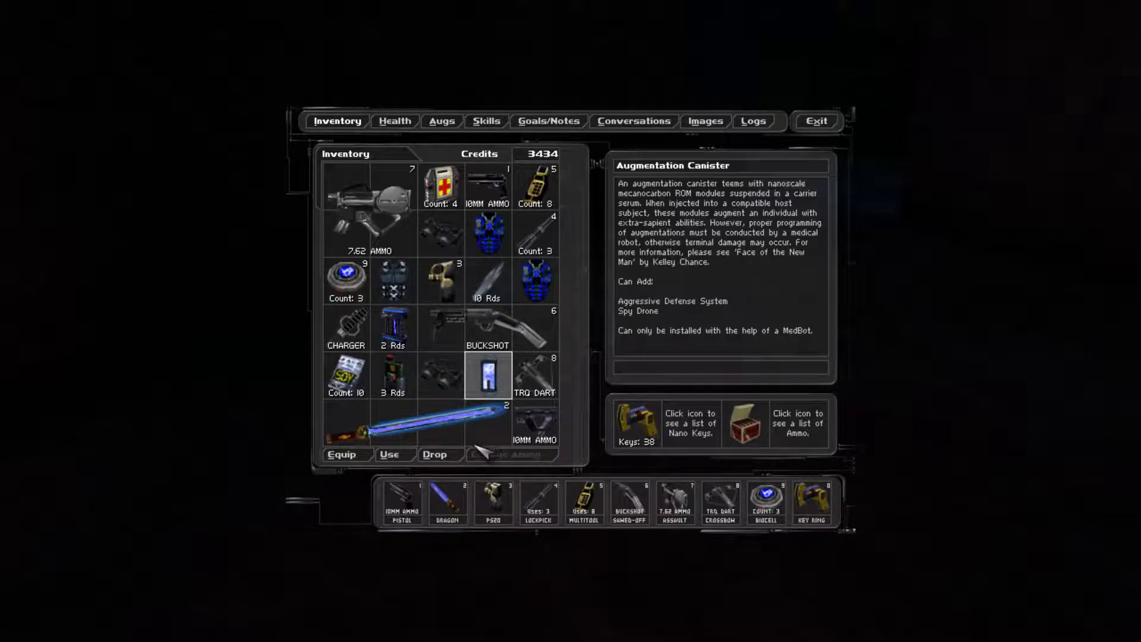
click(815, 120)
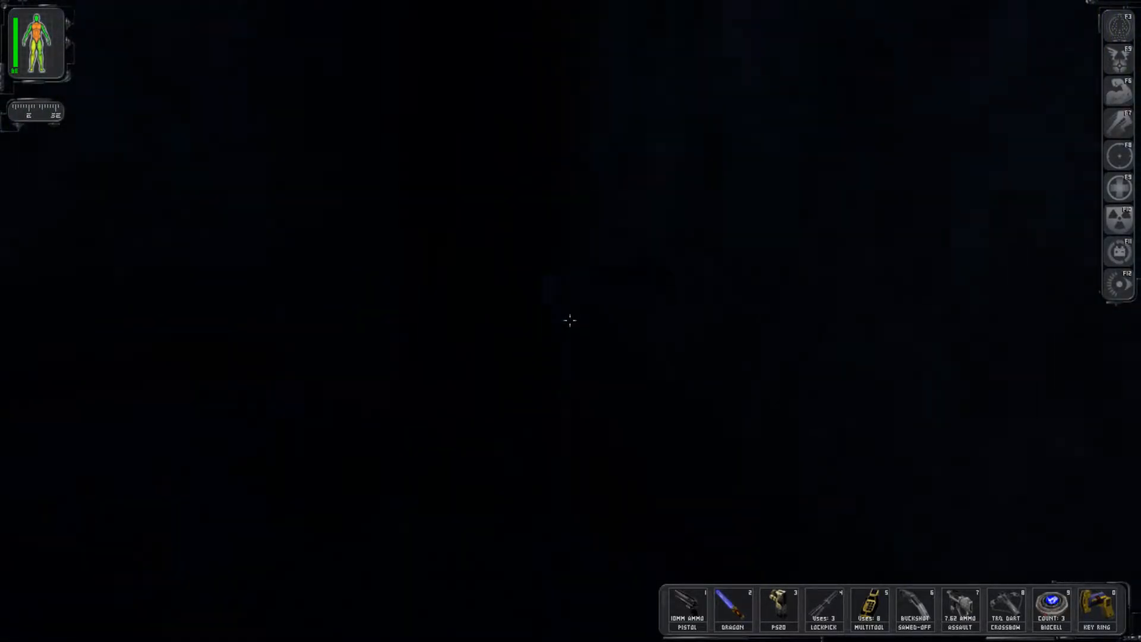
- Save the game from the Esc main menu, then resume facing the terminal
key(Escape)
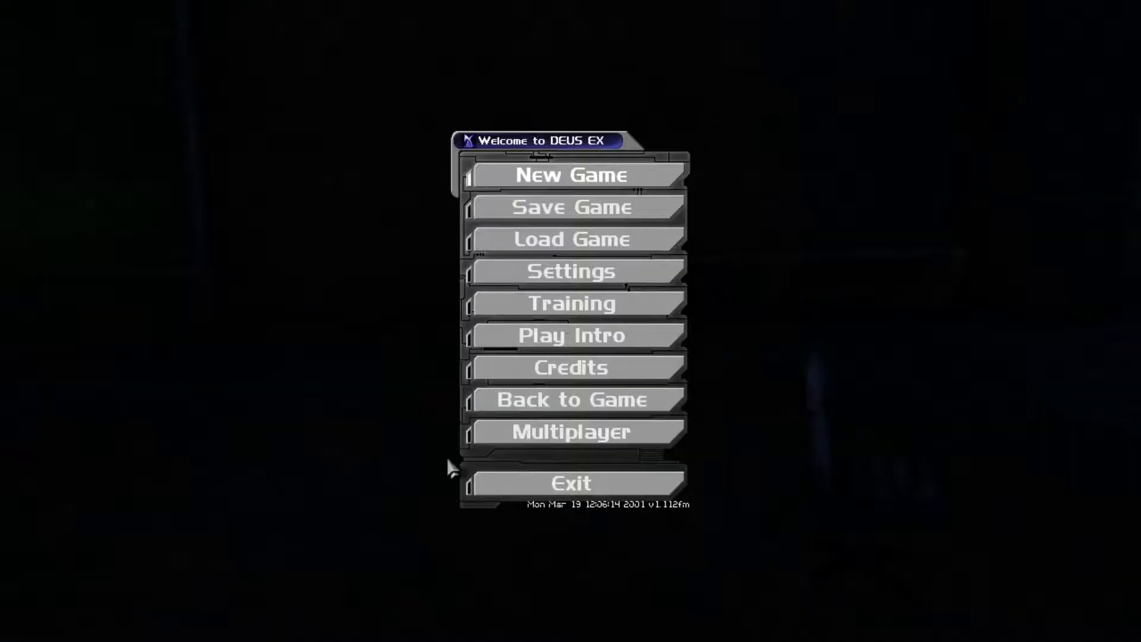
click(572, 399)
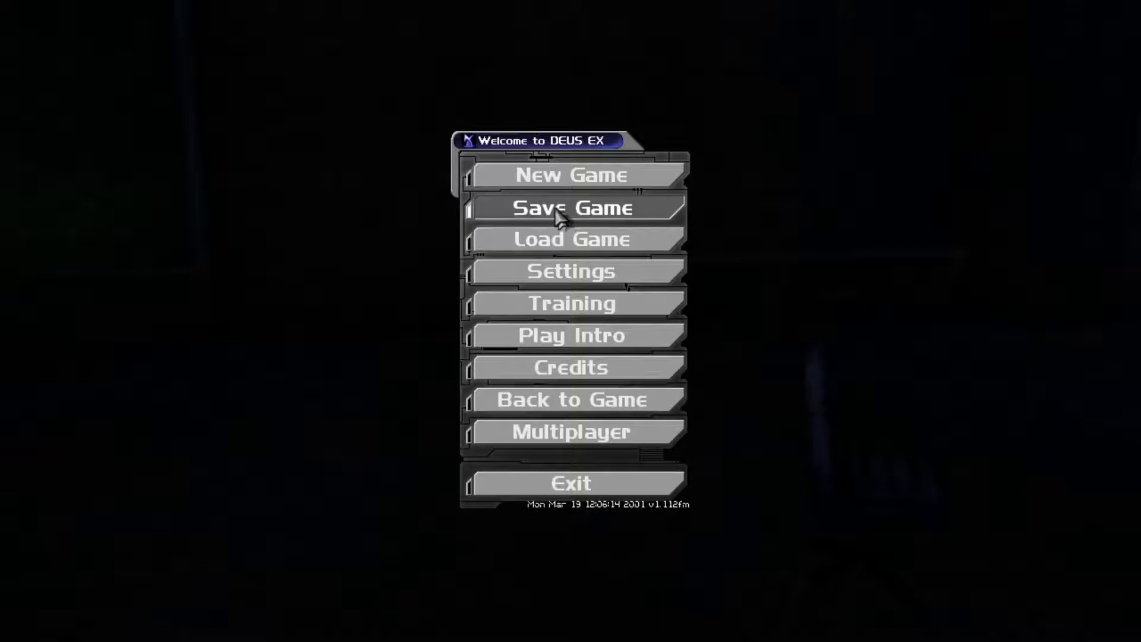
click(571, 399)
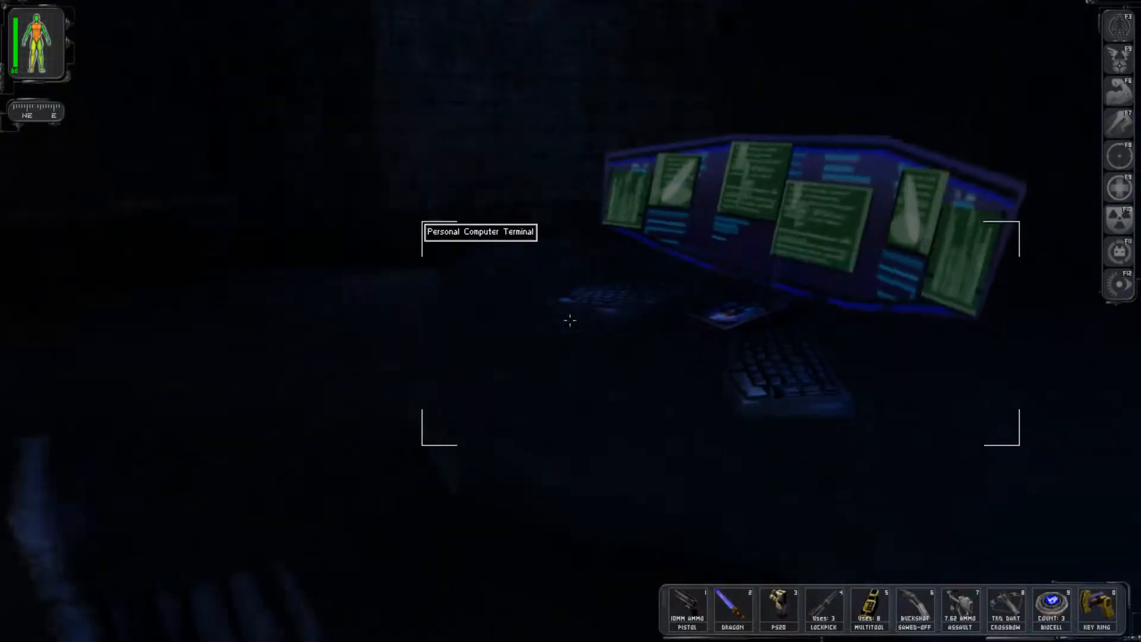
- Hack the personal computer terminal with ICE Breaker and transmit the meeting signal
click(570, 321)
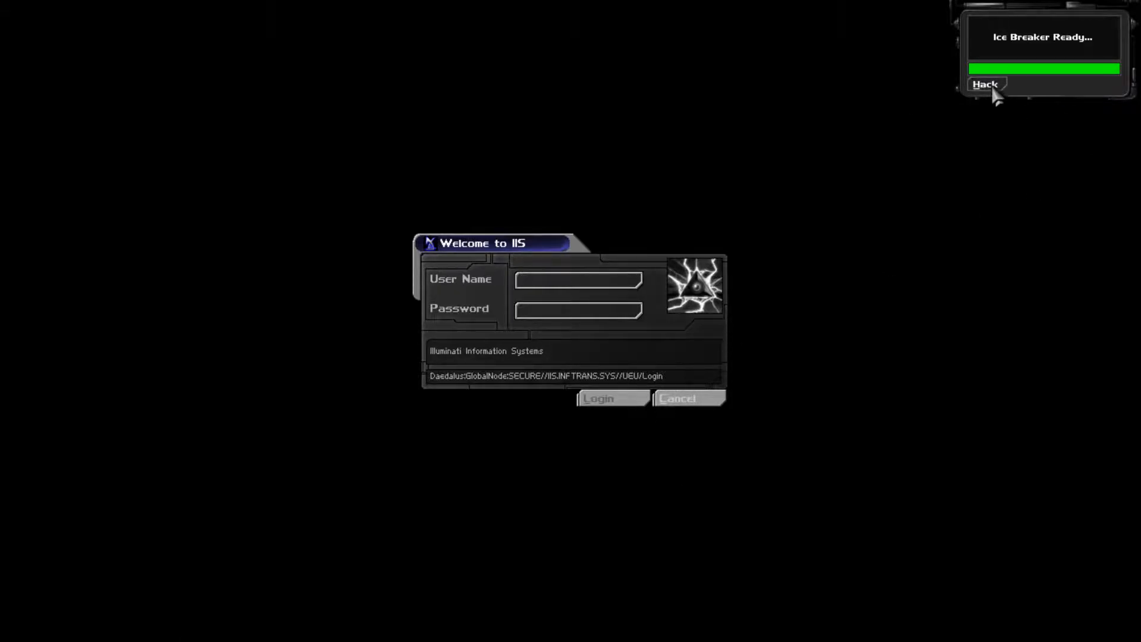
click(985, 84)
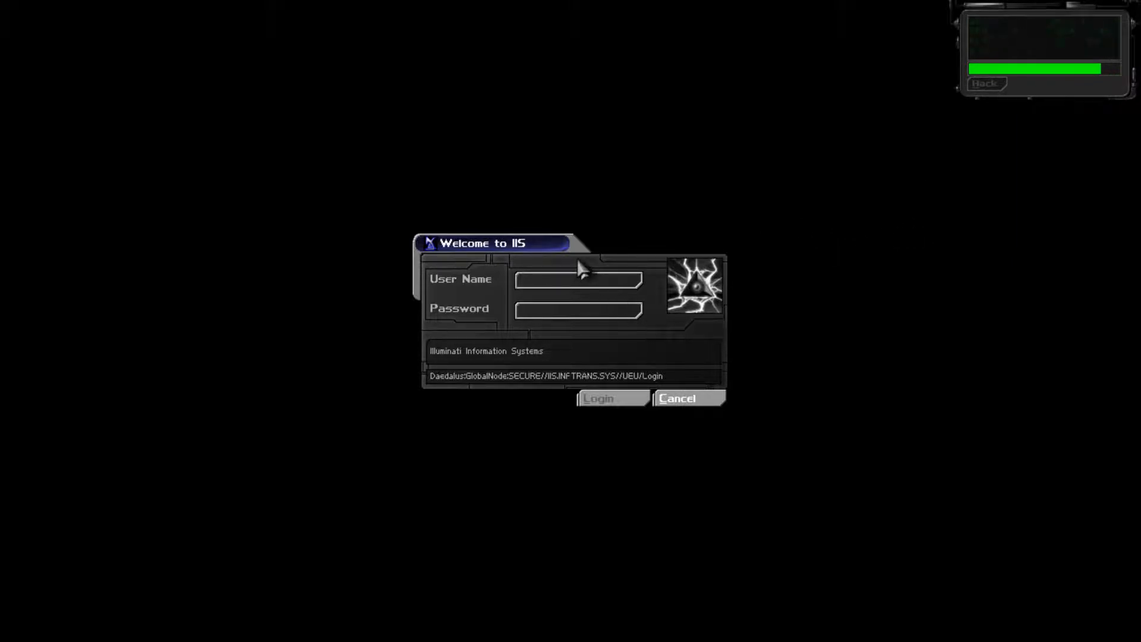
click(986, 83)
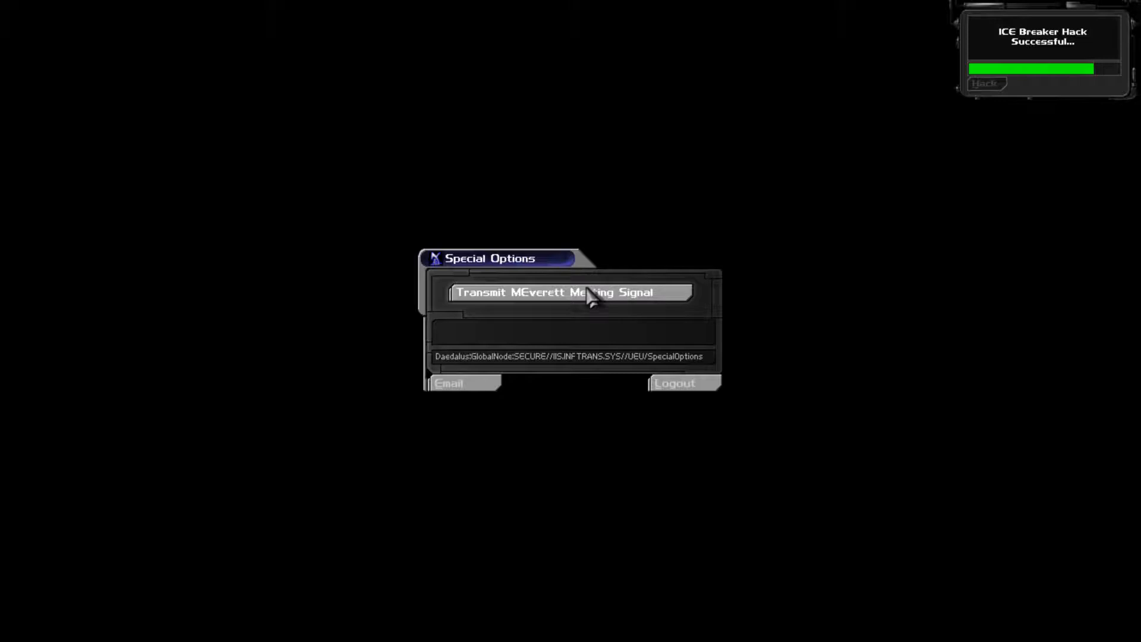
click(571, 292)
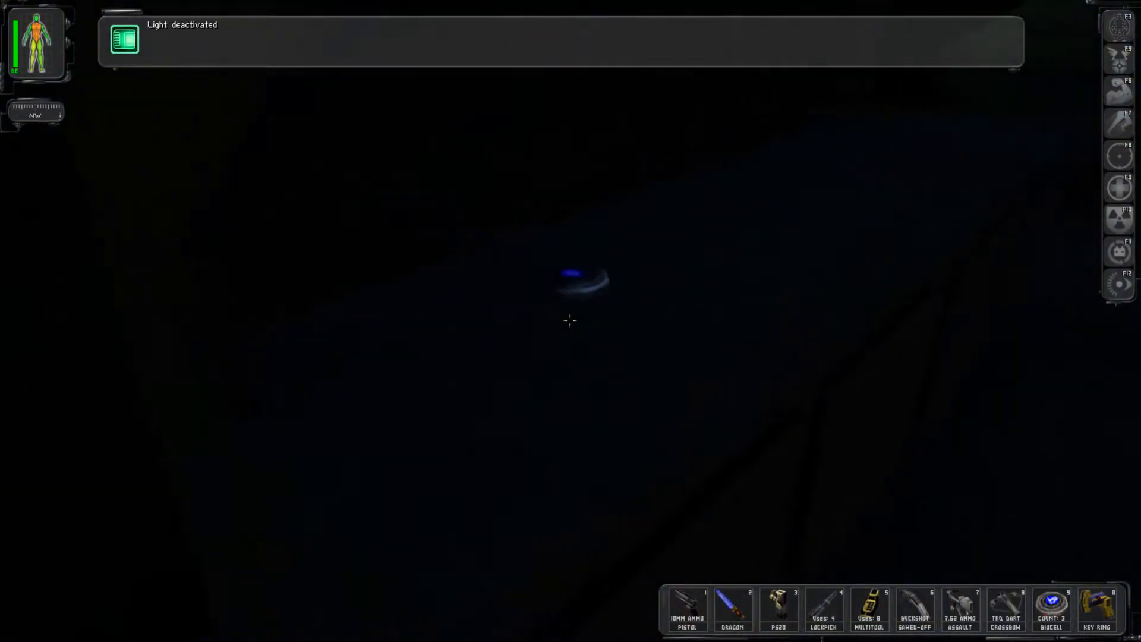
- Pick up the biocell from the floor, raising the count to 4
click(583, 280)
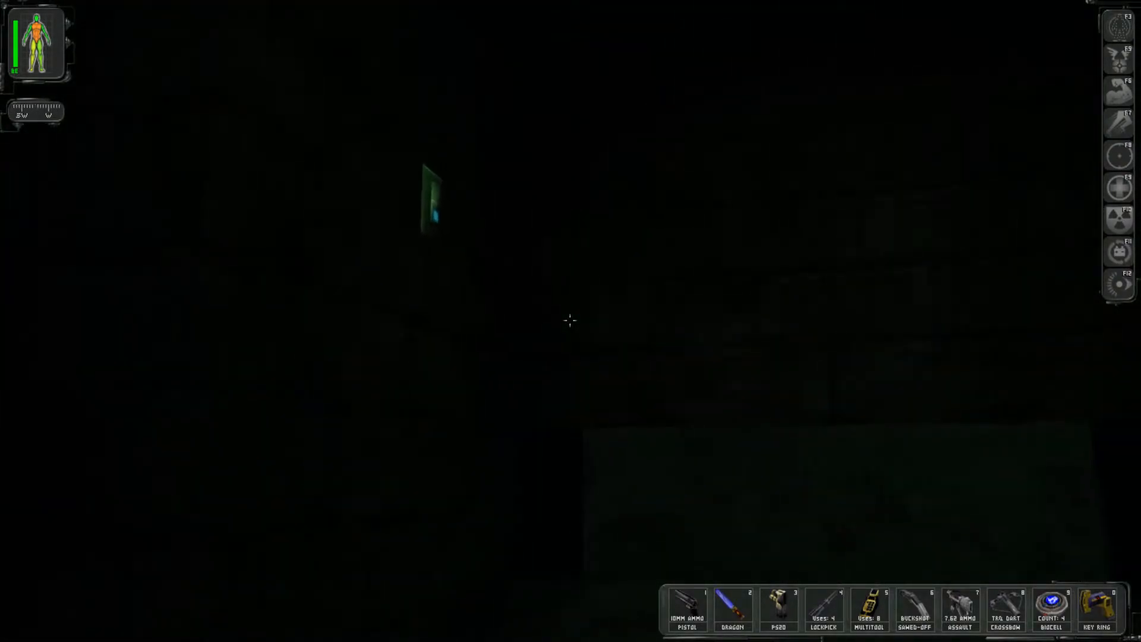
- Save a new 'Paris - Chateau DuClare' game entry from the main menu
key(Escape)
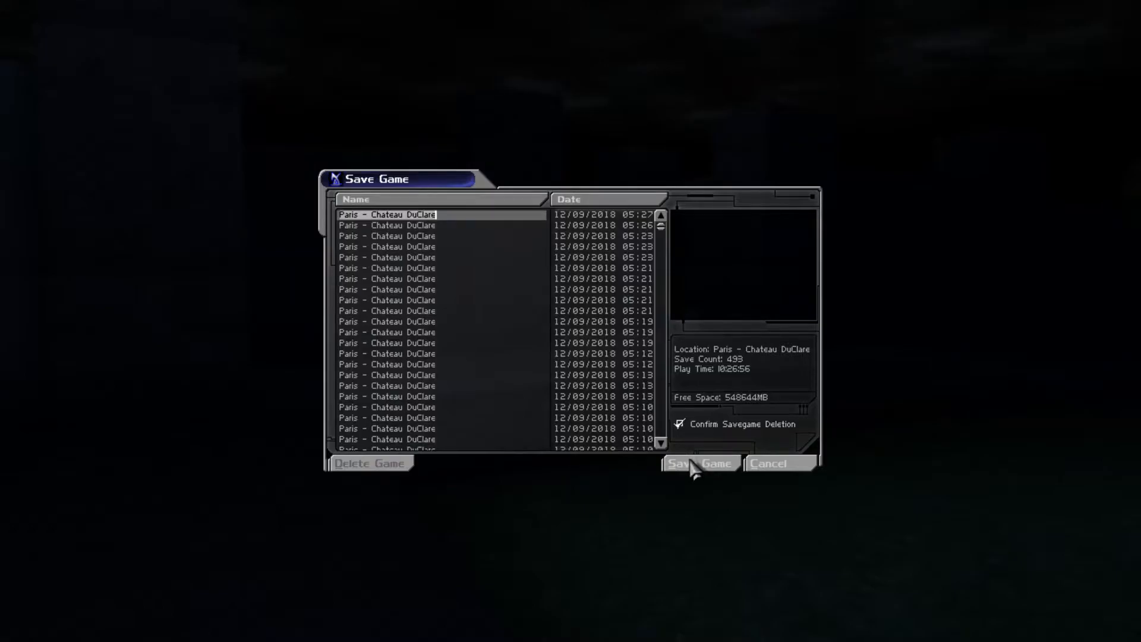
click(699, 463)
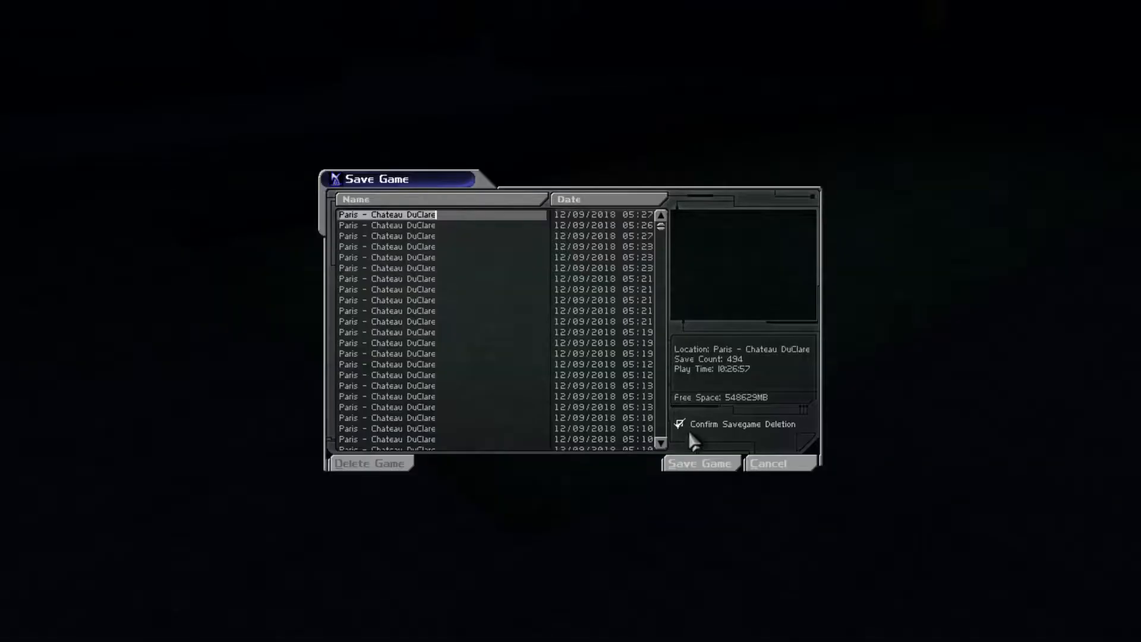
click(779, 464)
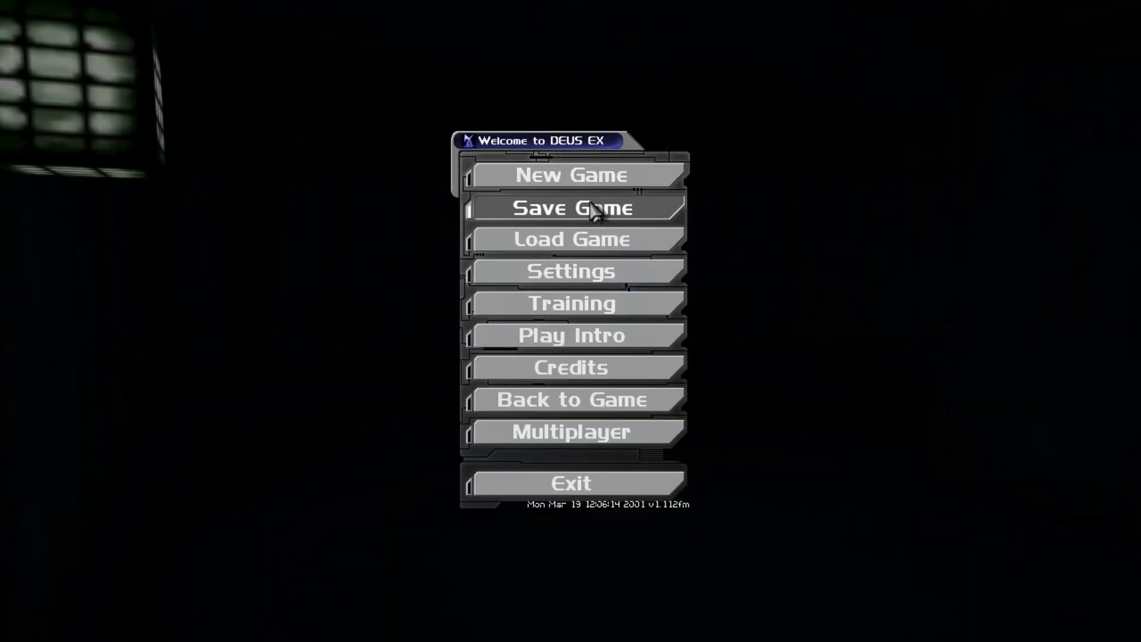
mouse_move(713, 470)
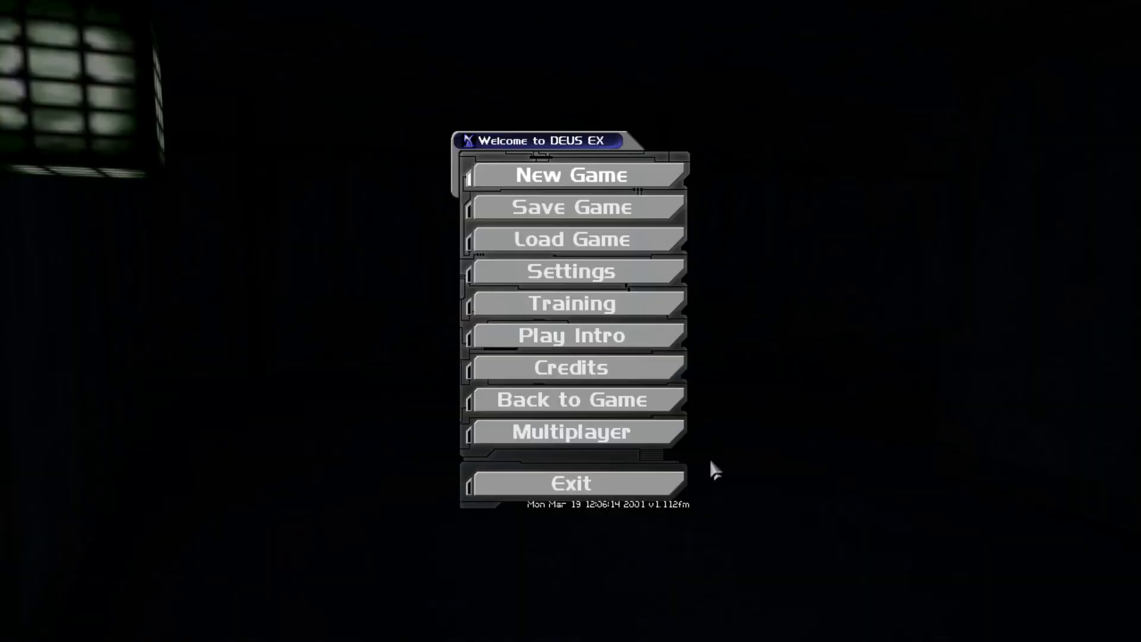
- Choose Back to Game to resume play in the dim chateau room
click(571, 400)
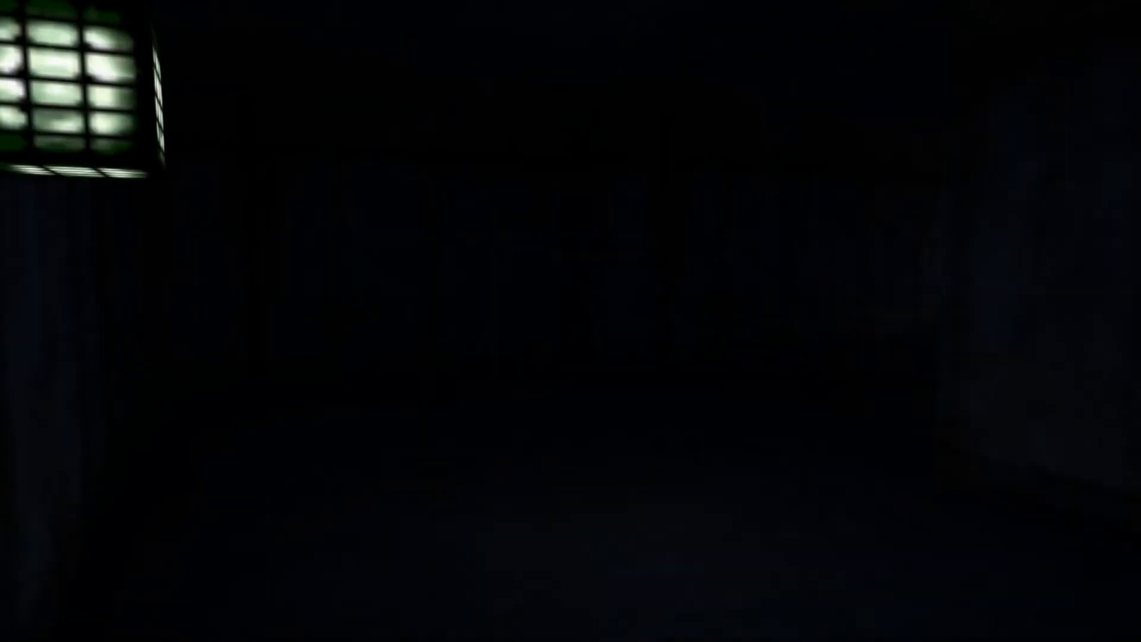